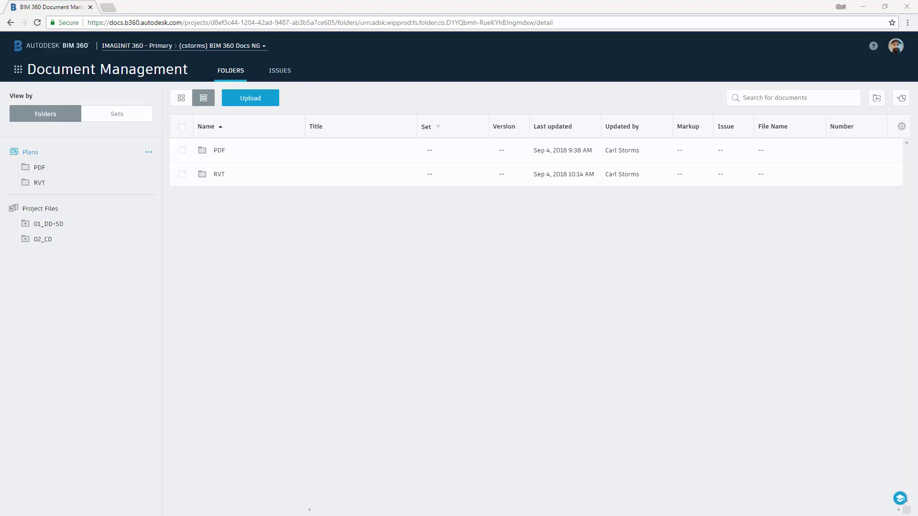
pyautogui.moveTo(31, 161)
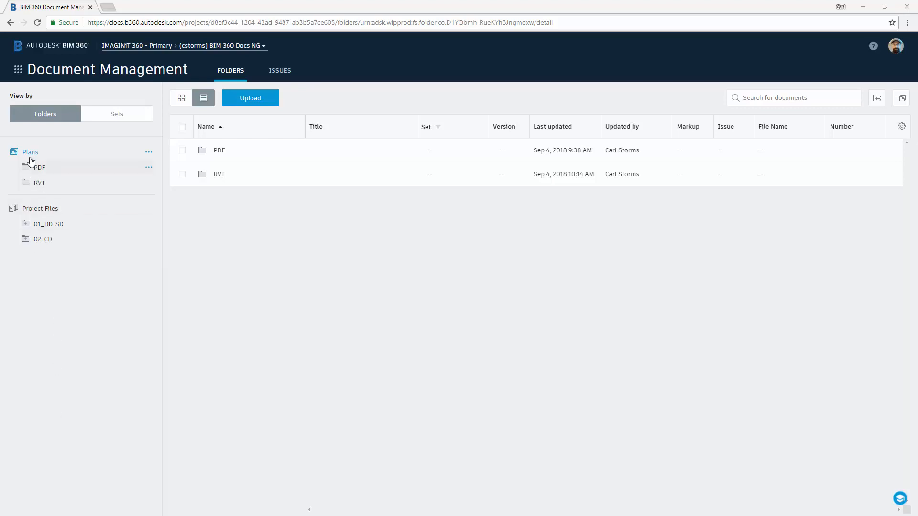
pyautogui.moveTo(52, 195)
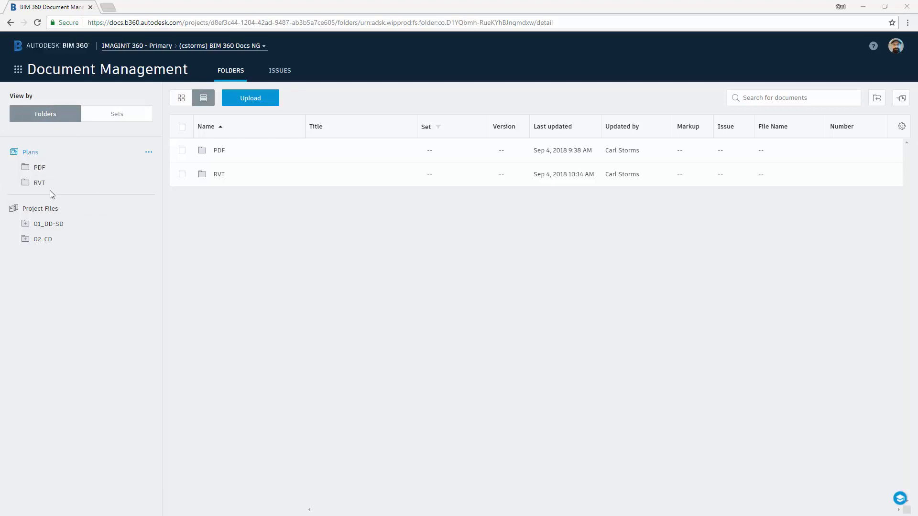
pyautogui.moveTo(39, 182)
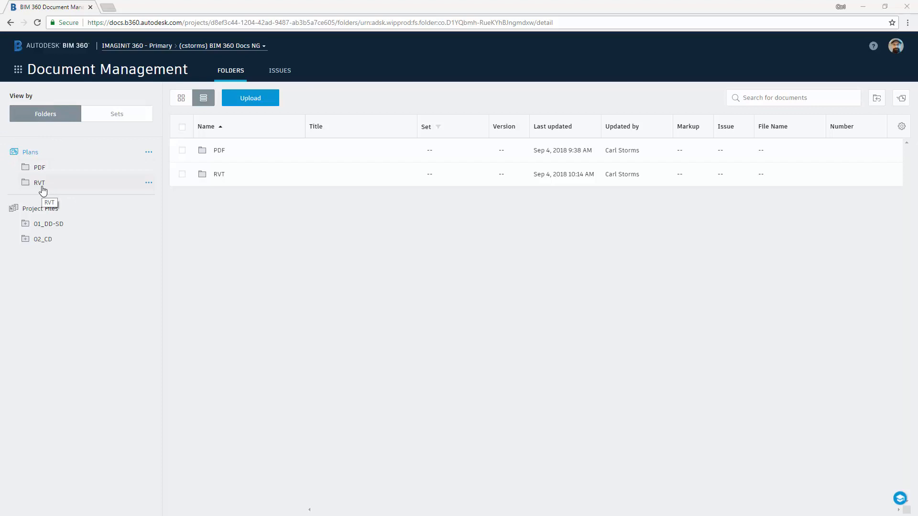
# Select the RVT folder under Plans to list its sheets A001–A404
pyautogui.click(39, 182)
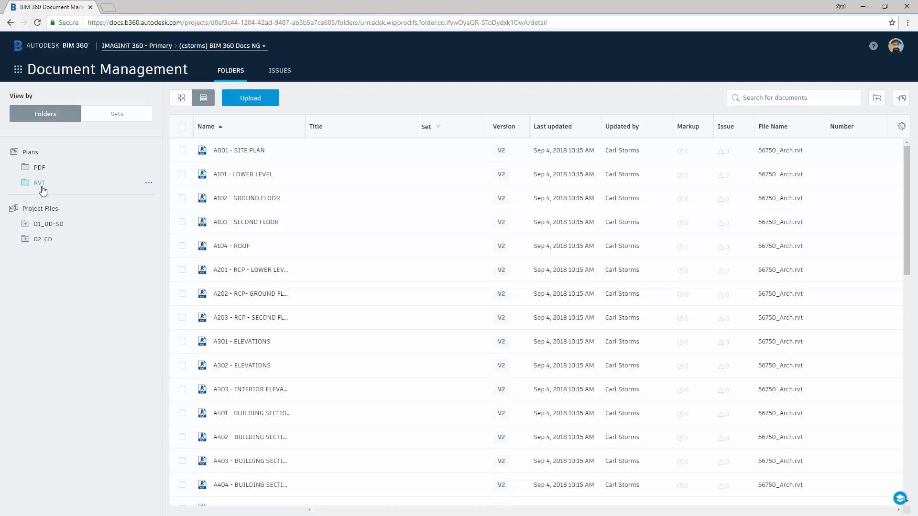
pyautogui.moveTo(249, 181)
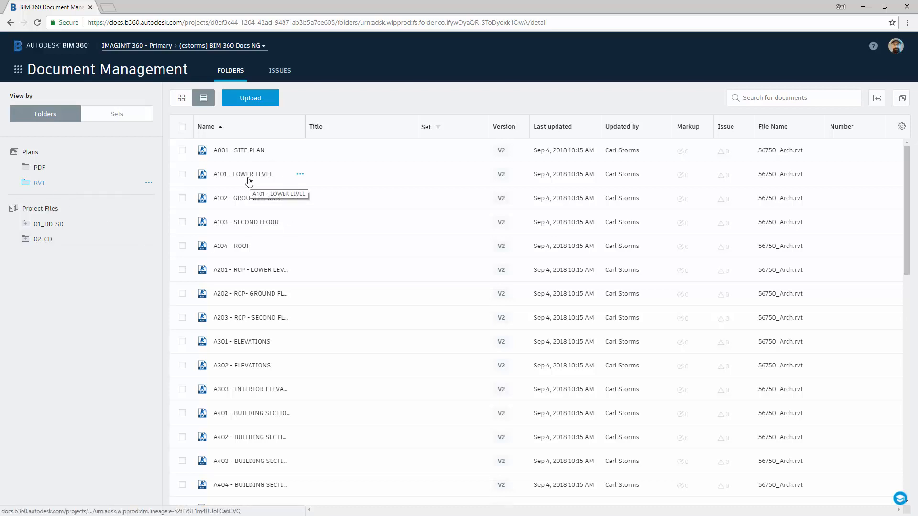
pyautogui.moveTo(740, 188)
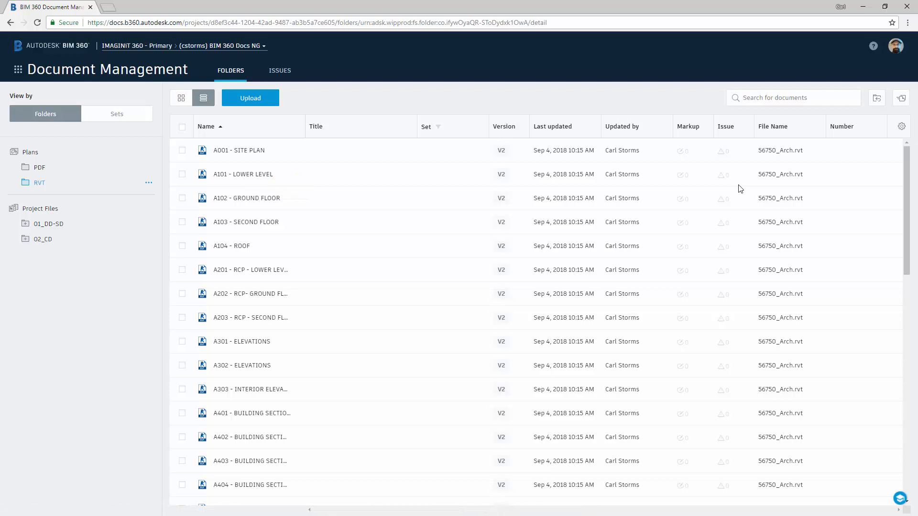
pyautogui.moveTo(248, 178)
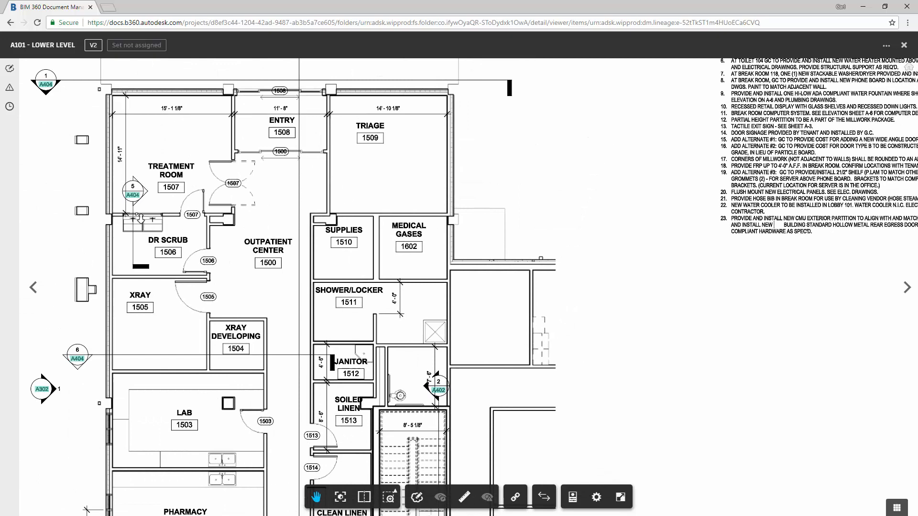
# Zoom in on the double sink in DR SCRUB on sheet A101
pyautogui.scroll(3)
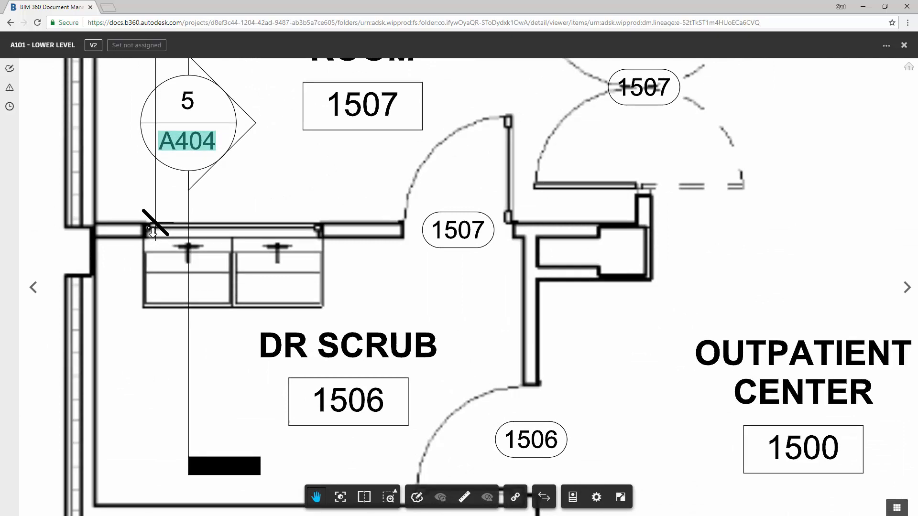
pyautogui.moveTo(207, 63)
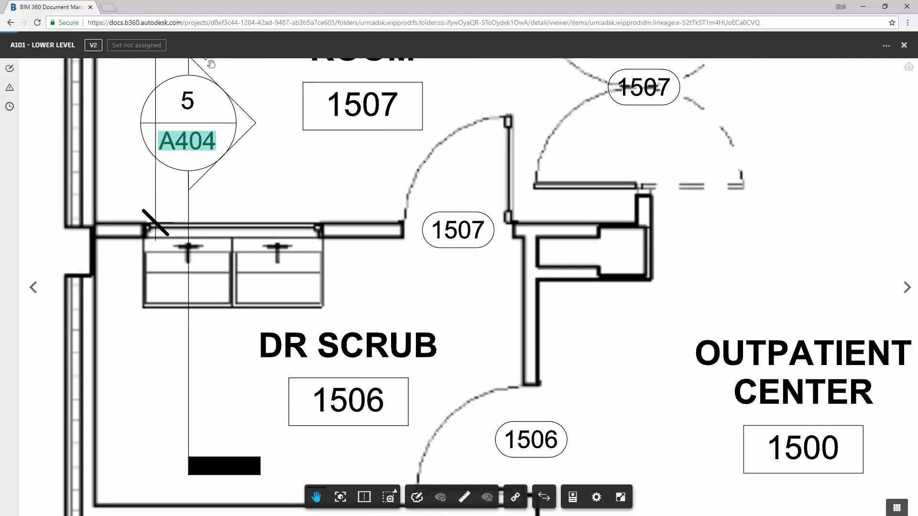
pyautogui.moveTo(10, 87)
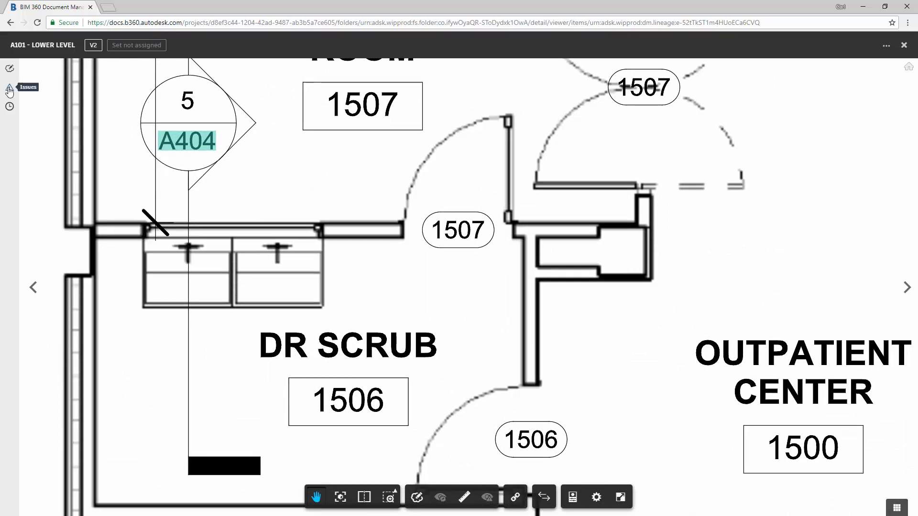
# Start a new issue with its push pin placed on the DR SCRUB sink
pyautogui.click(9, 87)
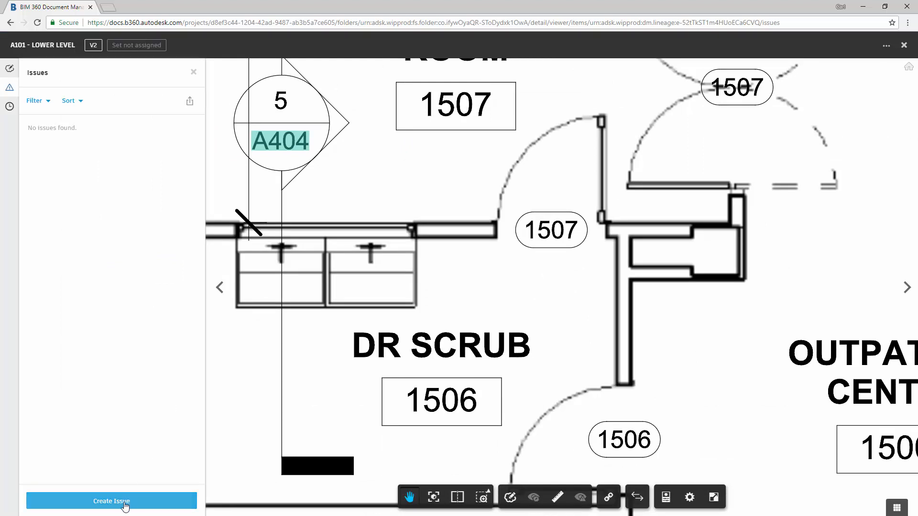
pyautogui.click(111, 501)
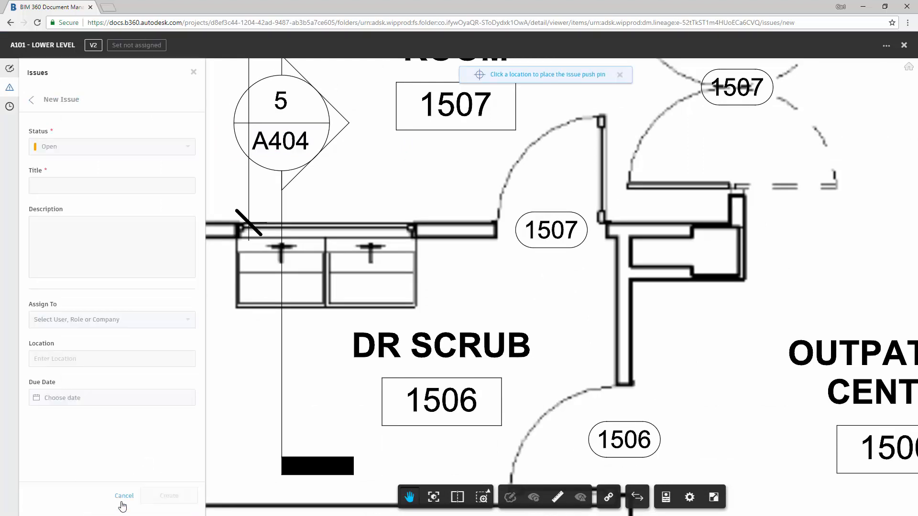
pyautogui.moveTo(485, 82)
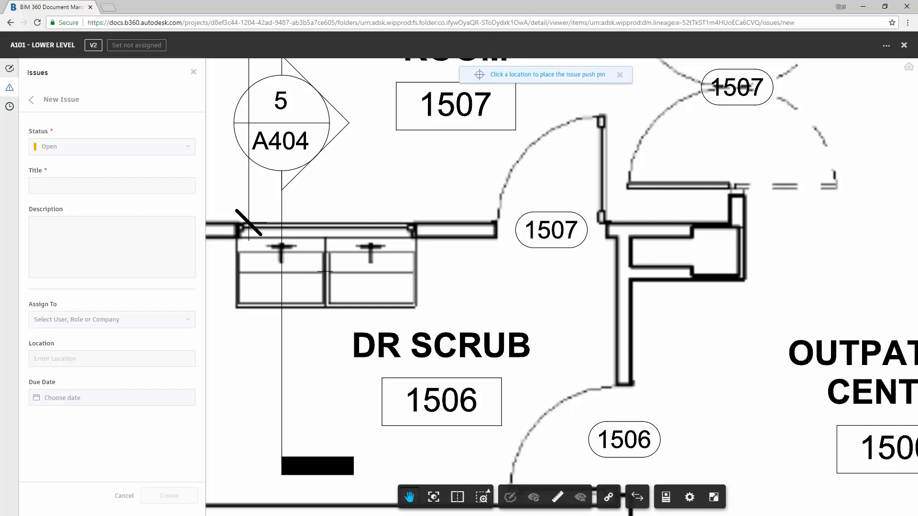
pyautogui.click(561, 287)
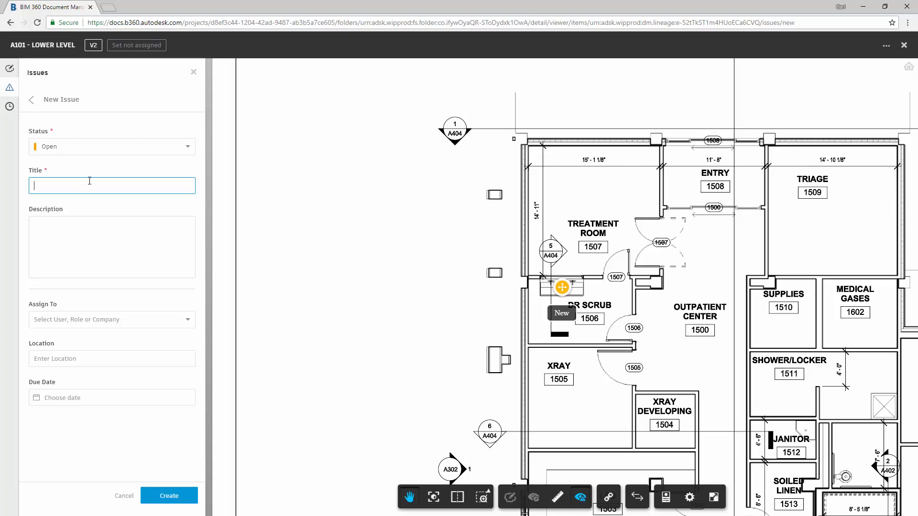
# Create issue 'Sink' assigned to Andrew Architect, location Lower Level, due Sep 15
pyautogui.write('Sink')
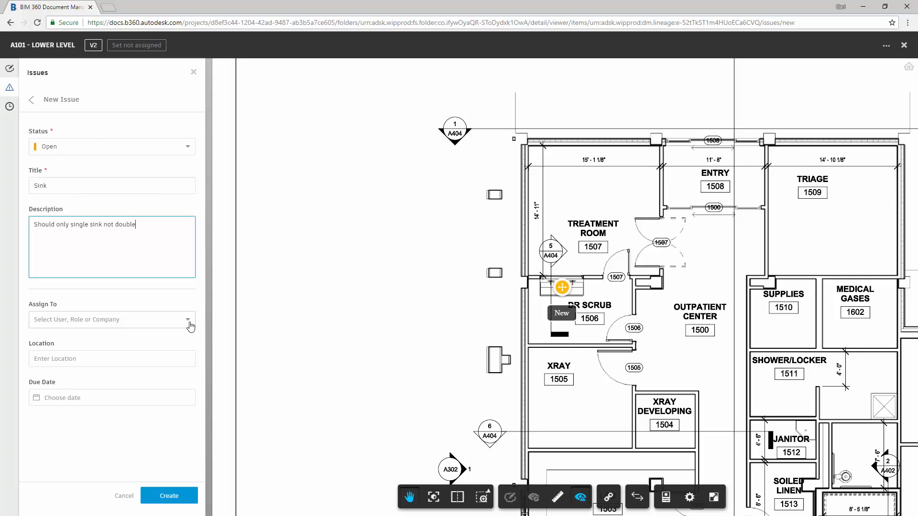
pyautogui.click(111, 319)
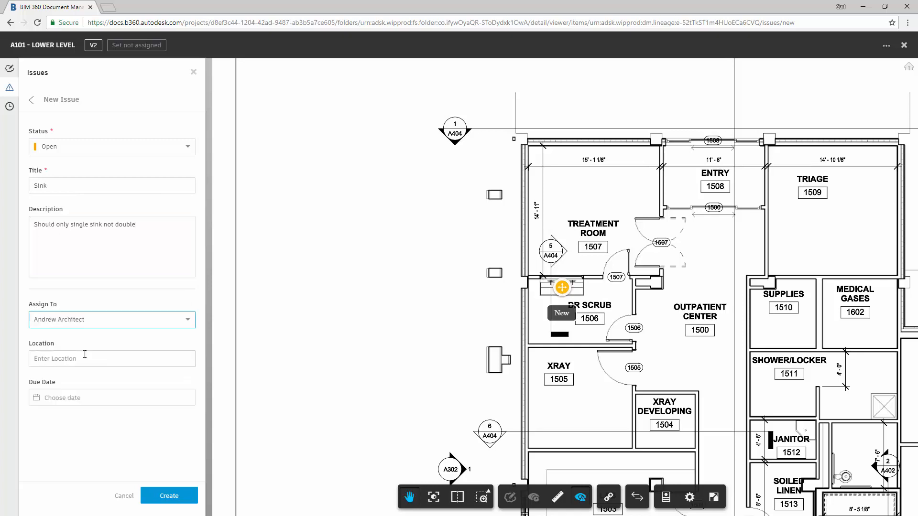
pyautogui.click(110, 358)
pyautogui.write('Lower Level')
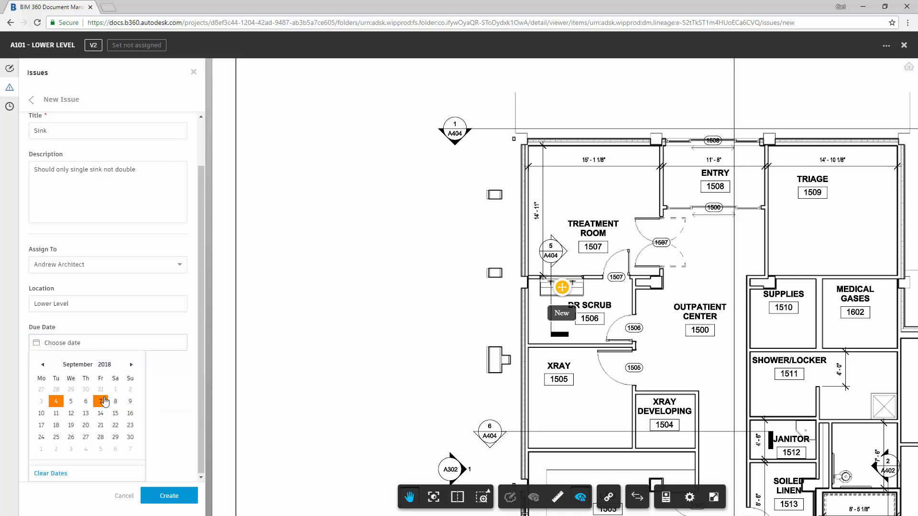
pyautogui.click(115, 413)
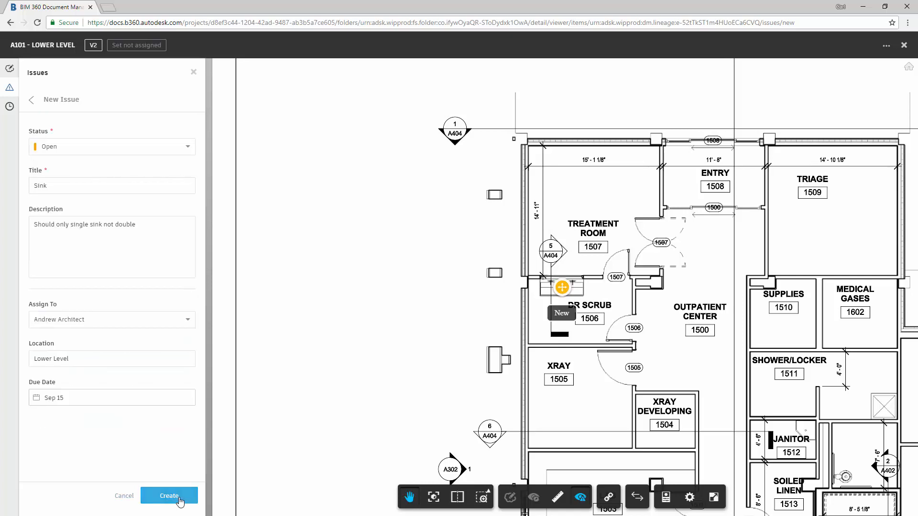
pyautogui.click(168, 496)
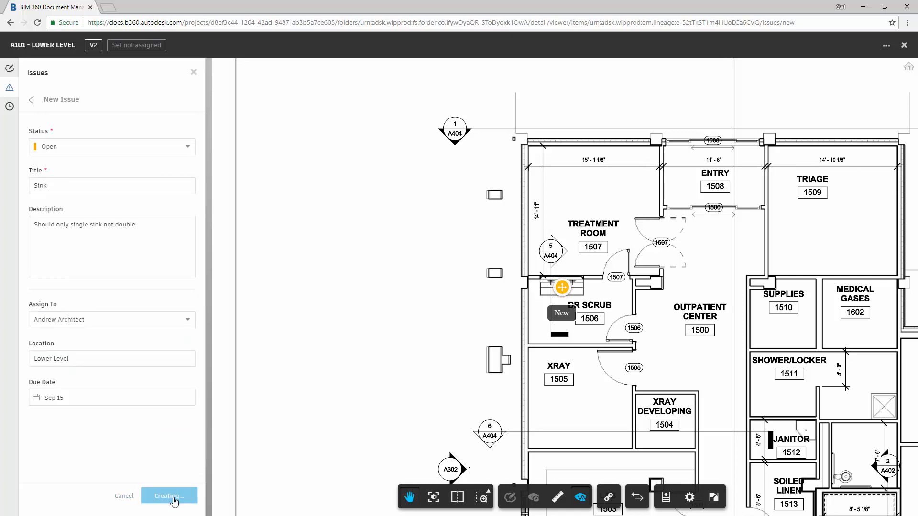
pyautogui.click(168, 496)
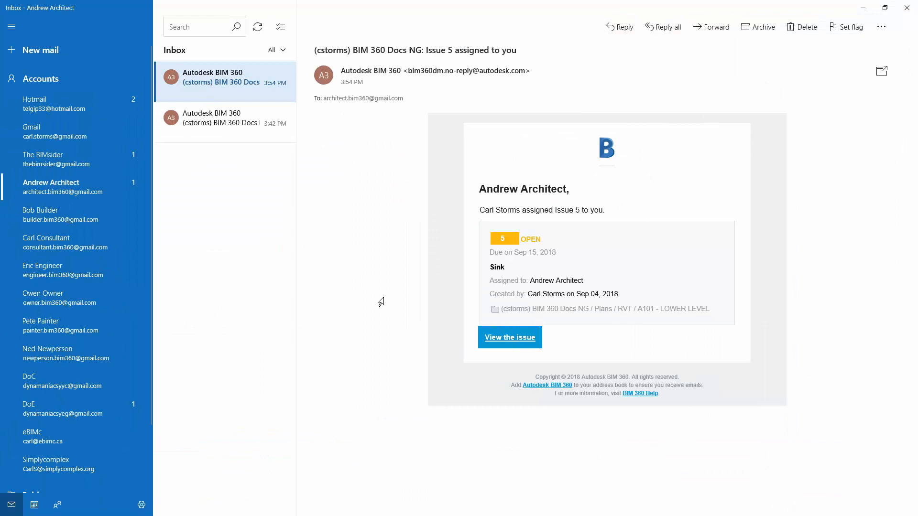
pyautogui.moveTo(376, 412)
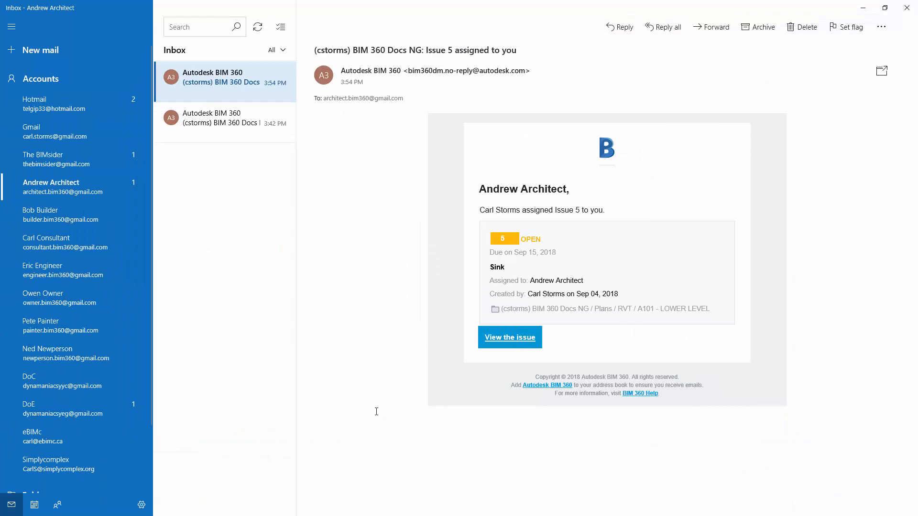
pyautogui.moveTo(526, 350)
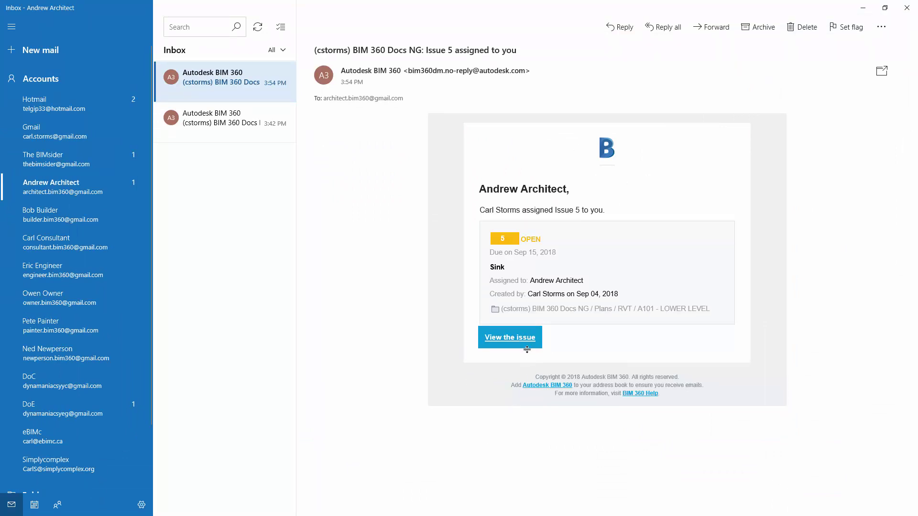
pyautogui.moveTo(398, 418)
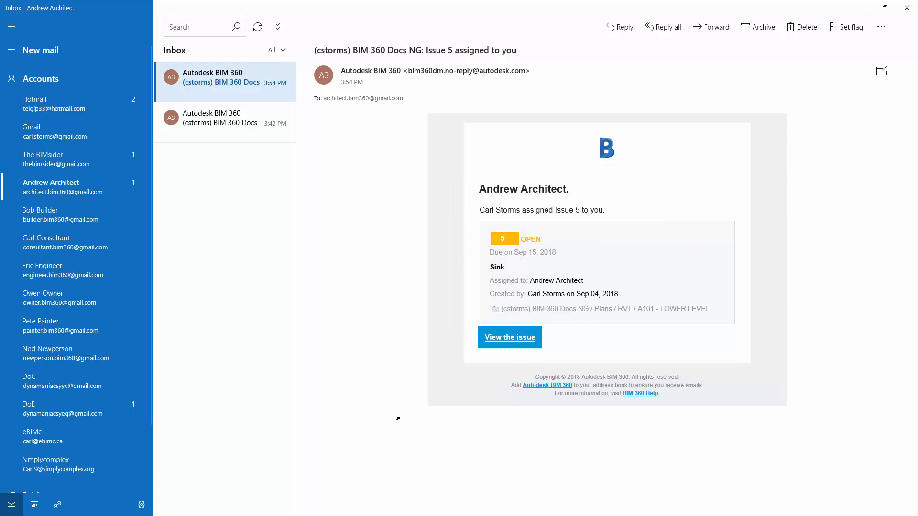
pyautogui.moveTo(907, 7)
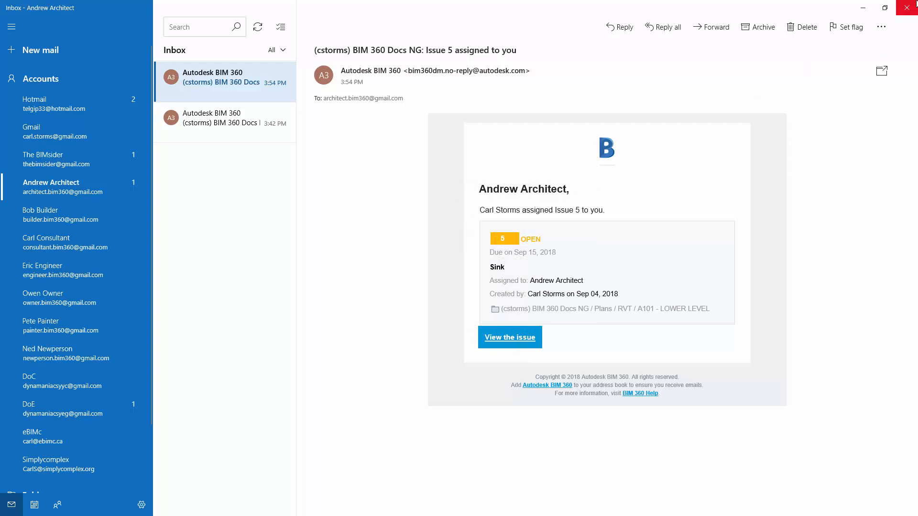
# Close the Mail app after reading the Issue 5 assignment notice
pyautogui.click(509, 337)
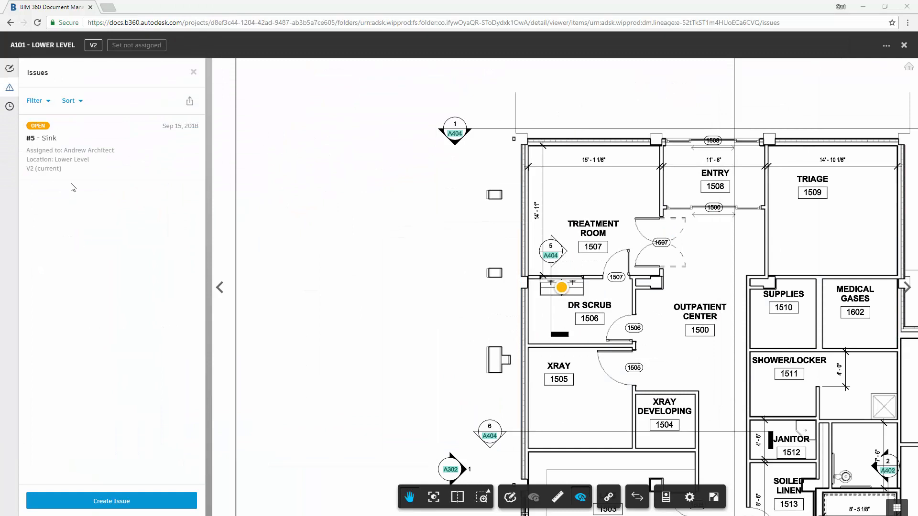
# Return from sheet A101 to the project-wide Issues page listing all five issues
pyautogui.click(9, 22)
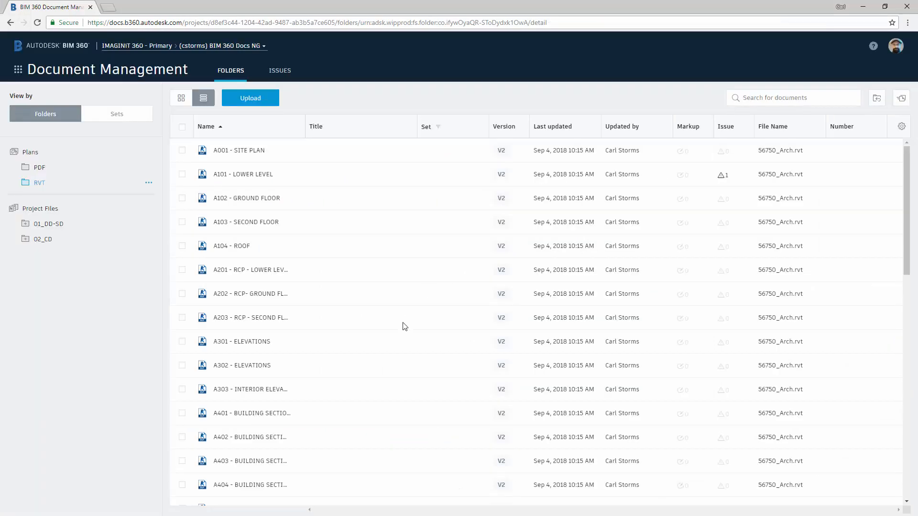
pyautogui.moveTo(279, 70)
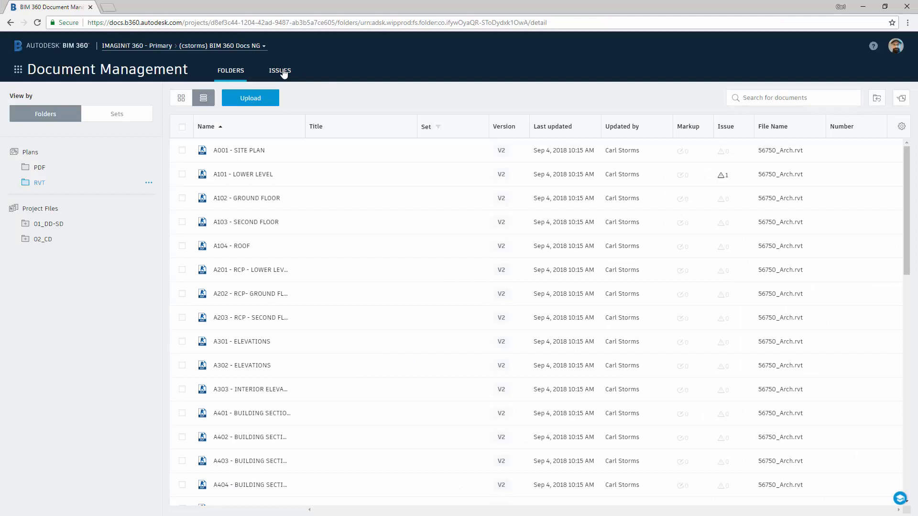
pyautogui.click(279, 70)
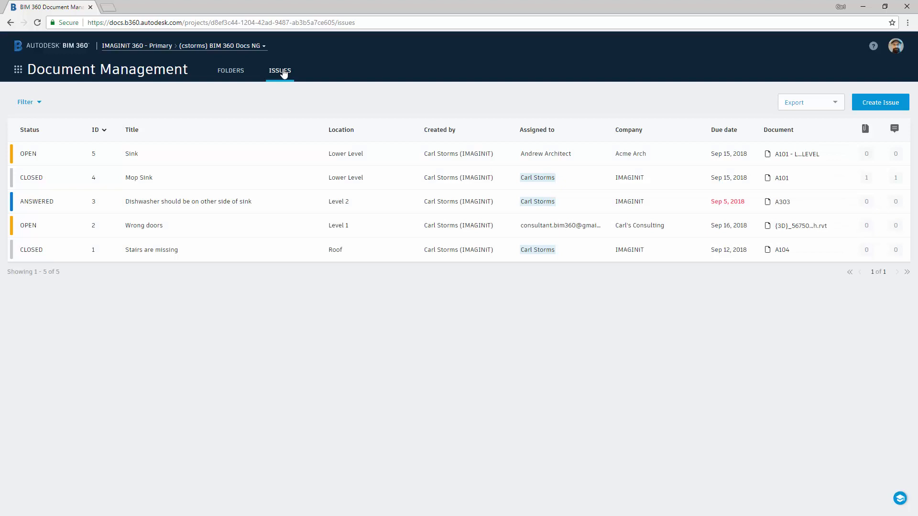
pyautogui.moveTo(351, 114)
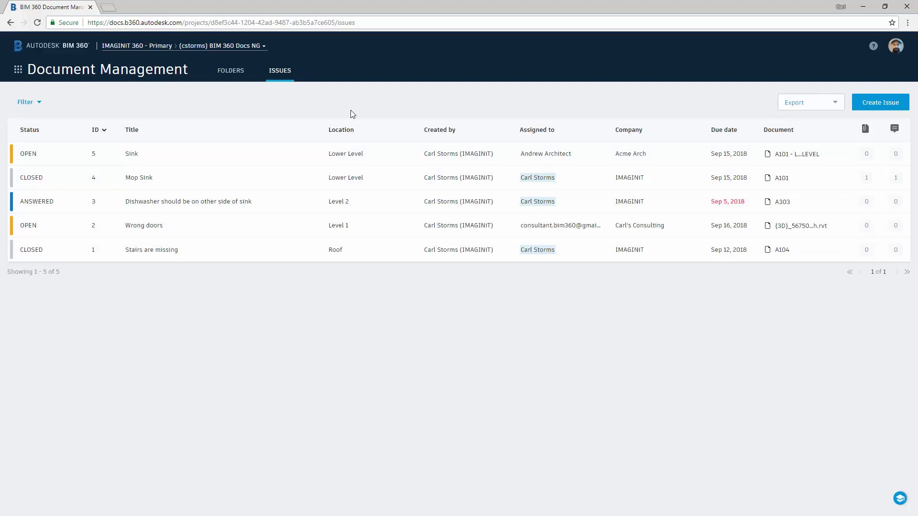
pyautogui.moveTo(472, 110)
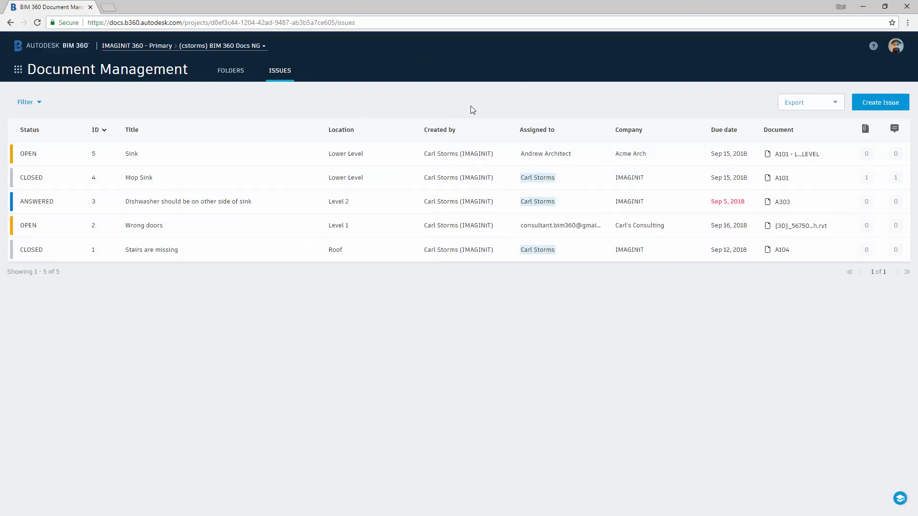
pyautogui.moveTo(543, 203)
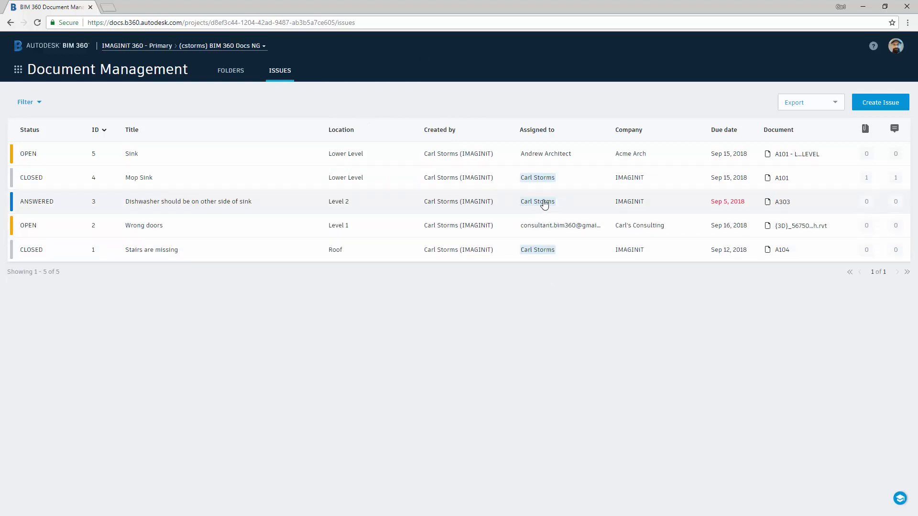
pyautogui.moveTo(583, 370)
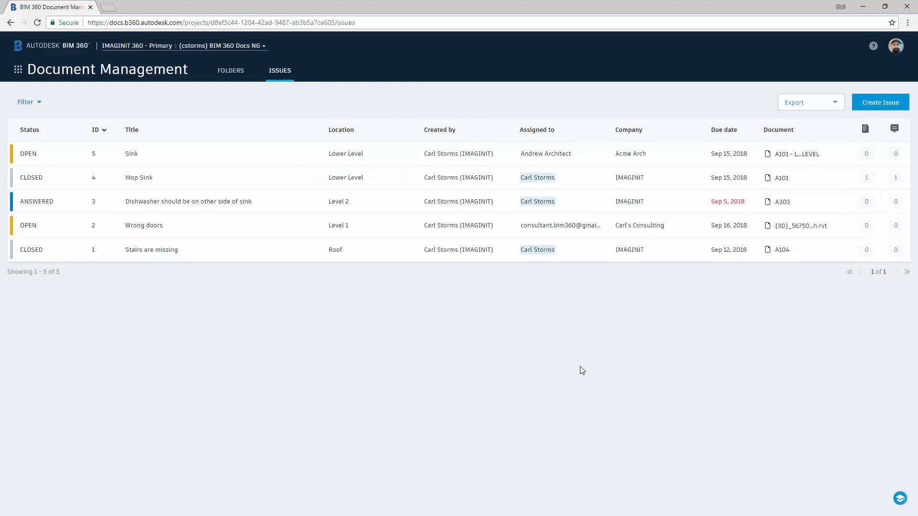
pyautogui.moveTo(598, 370)
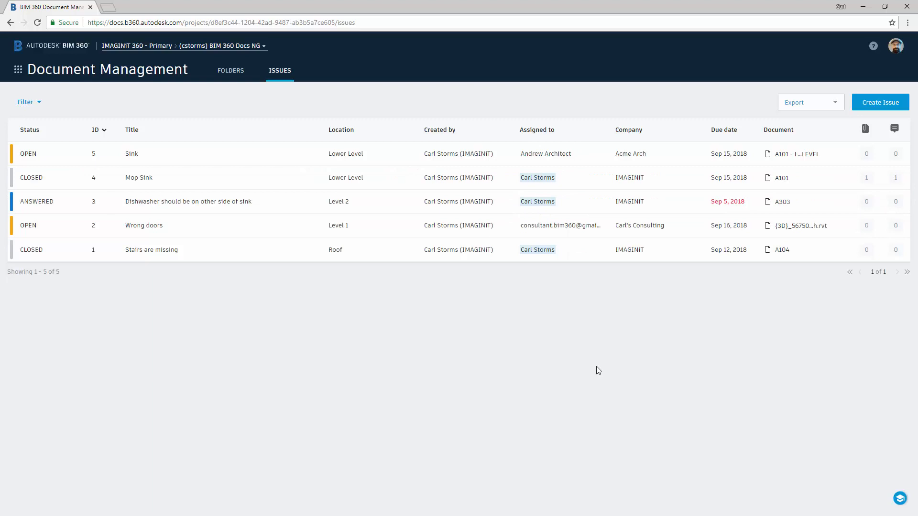
pyautogui.moveTo(731, 210)
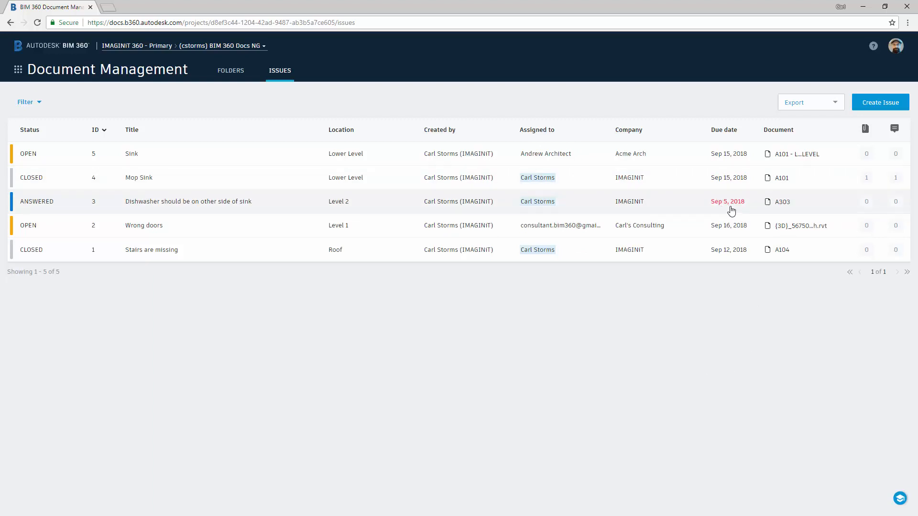
pyautogui.moveTo(723, 375)
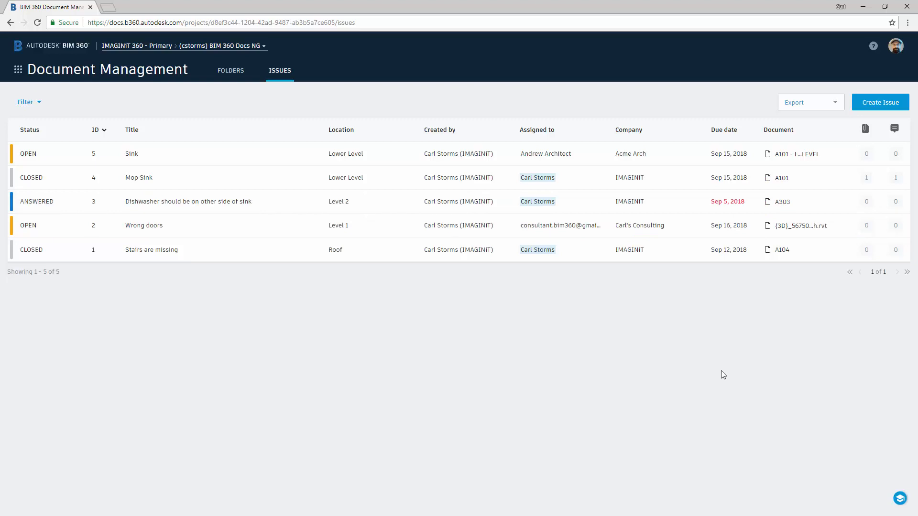
# Show the details panel of issue #5 Sink from the Issues table
pyautogui.click(131, 153)
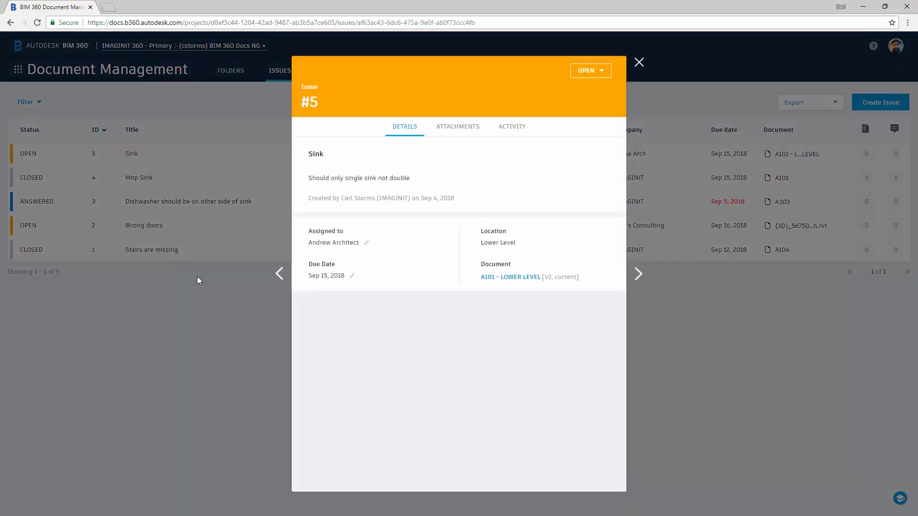
pyautogui.moveTo(432, 343)
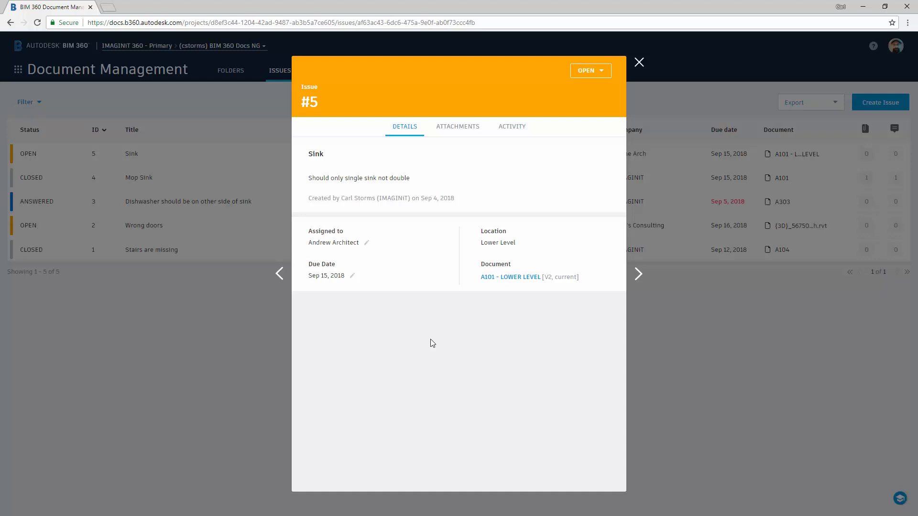
pyautogui.moveTo(458, 126)
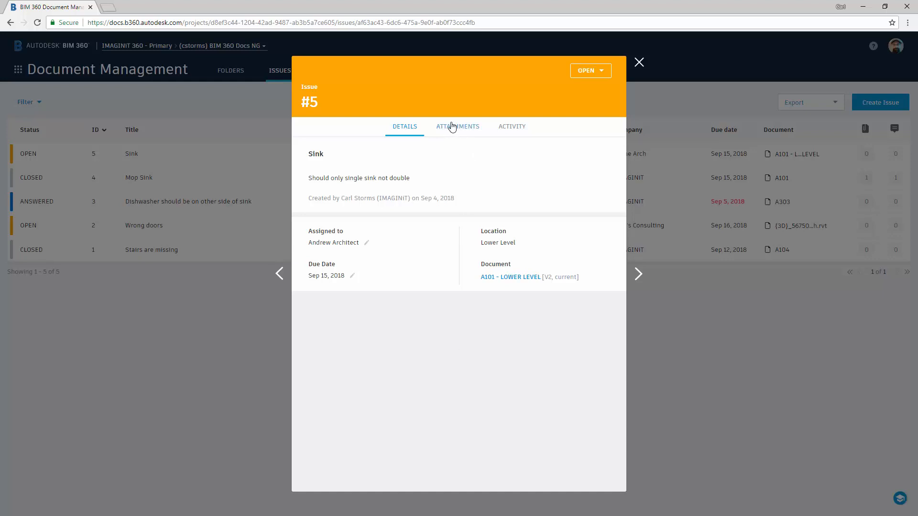
# Upload 012-d-104-2-400.jpg from the computer as an attachment to issue #5
pyautogui.click(458, 126)
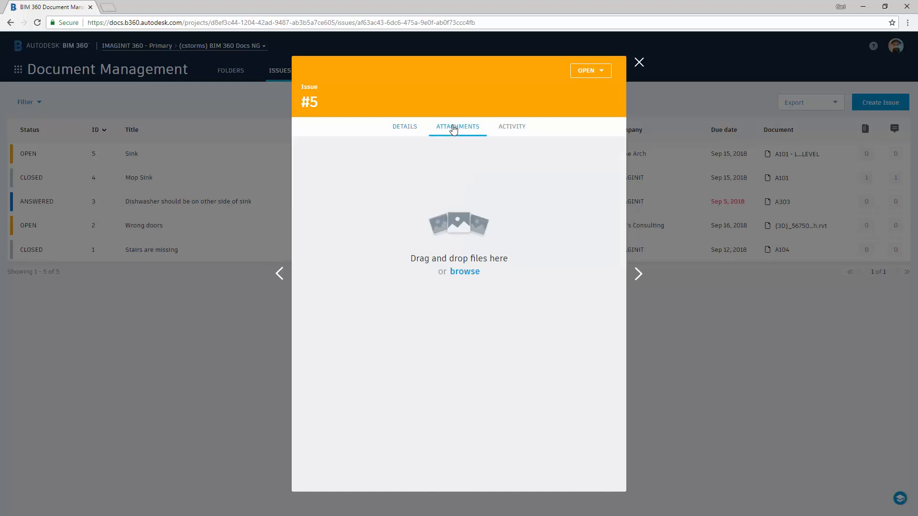
pyautogui.moveTo(484, 307)
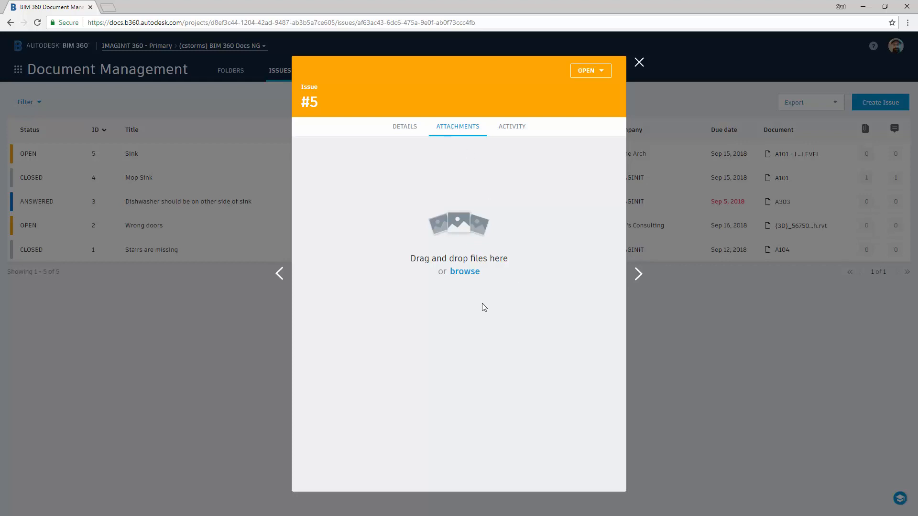
pyautogui.click(464, 270)
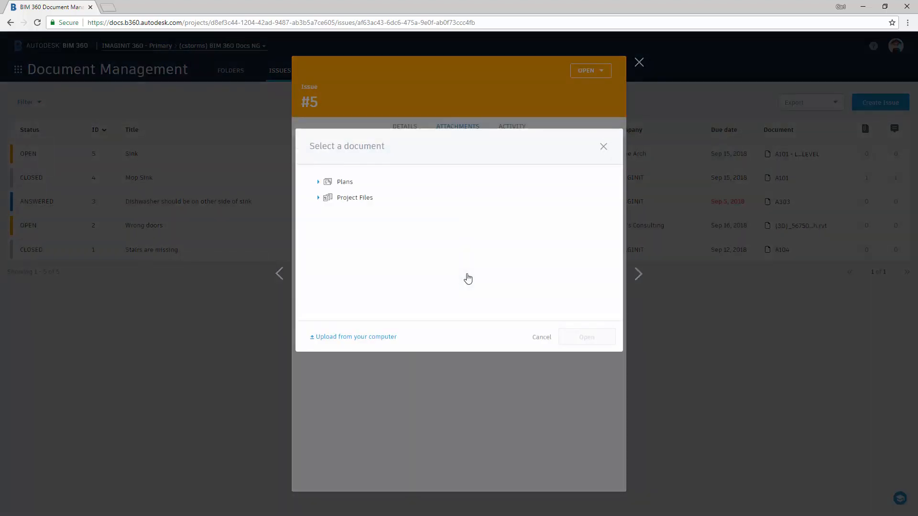
pyautogui.click(356, 337)
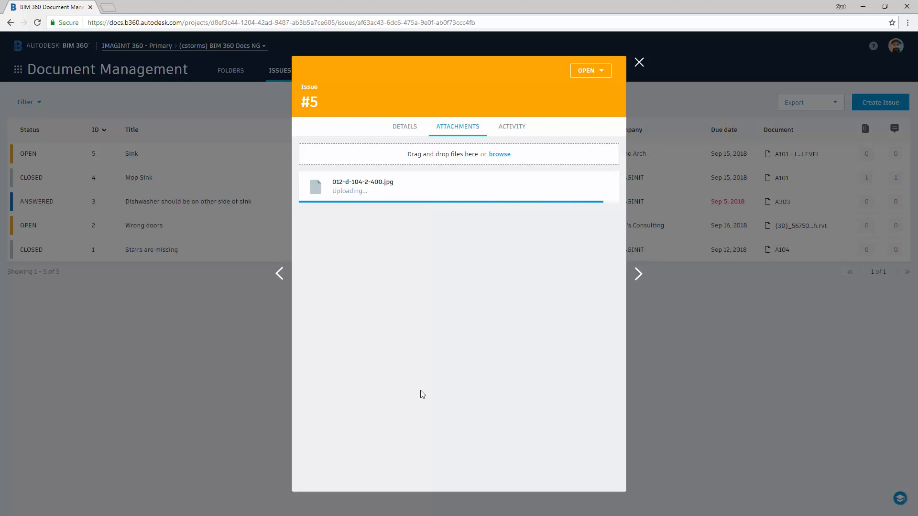
pyautogui.click(511, 126)
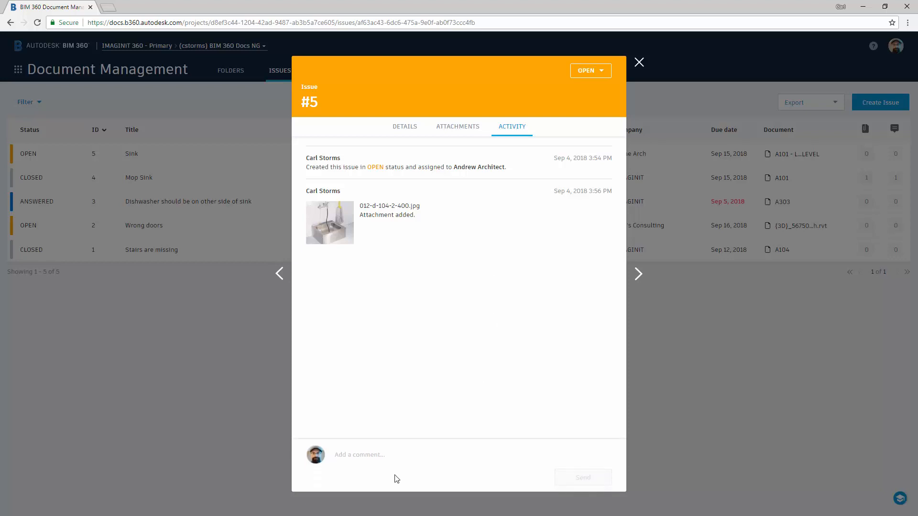
# Post the comment 'This is the sink we need' on issue #5's activity log
pyautogui.write('This is')
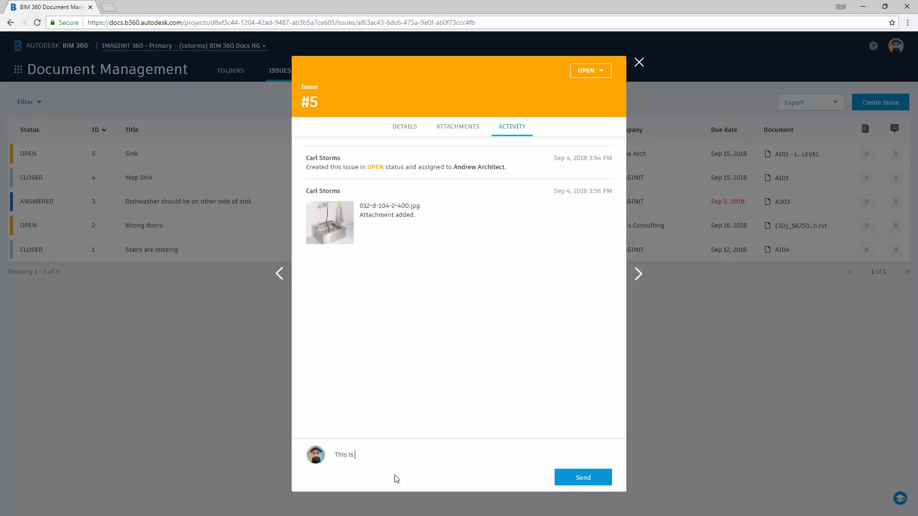
pyautogui.write('the')
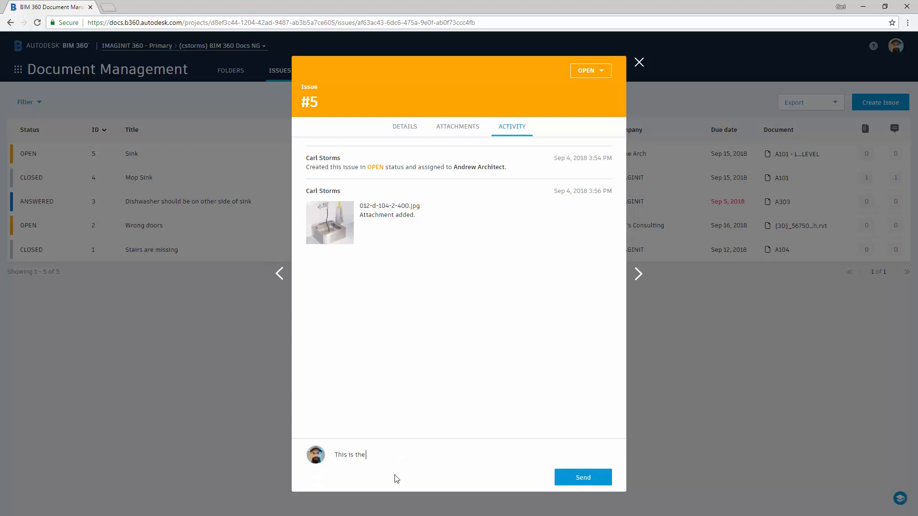
pyautogui.write('sink we ne')
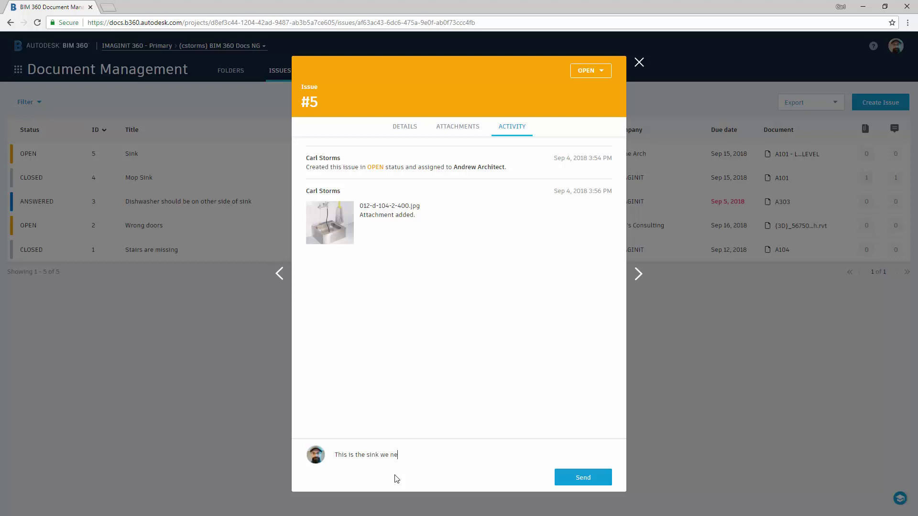
pyautogui.click(583, 477)
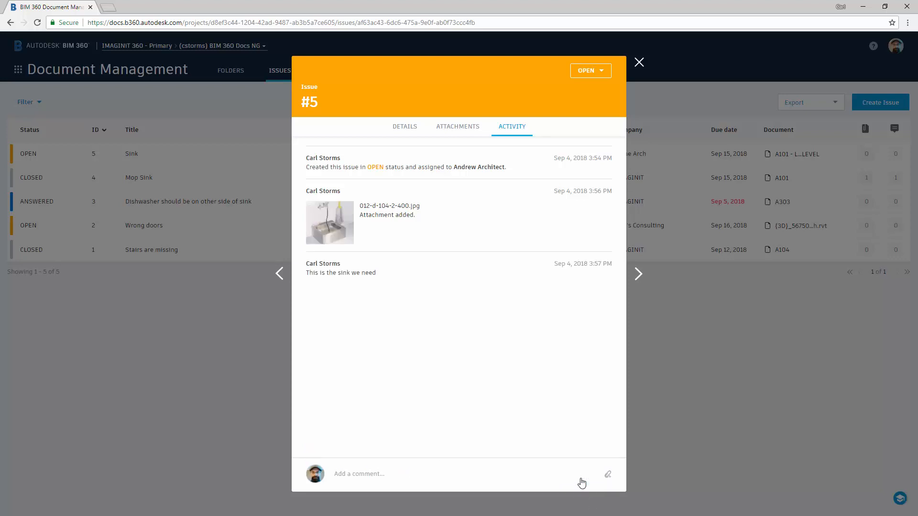
pyautogui.moveTo(583, 462)
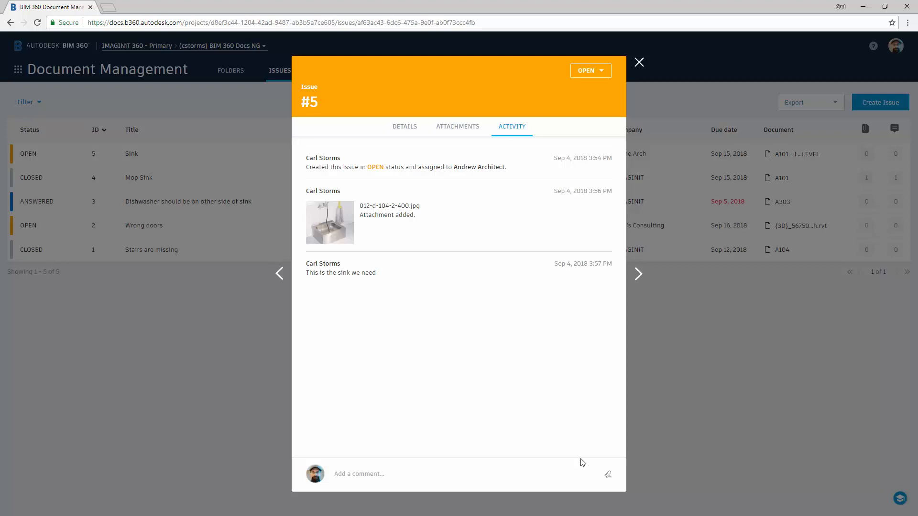
pyautogui.moveTo(615, 111)
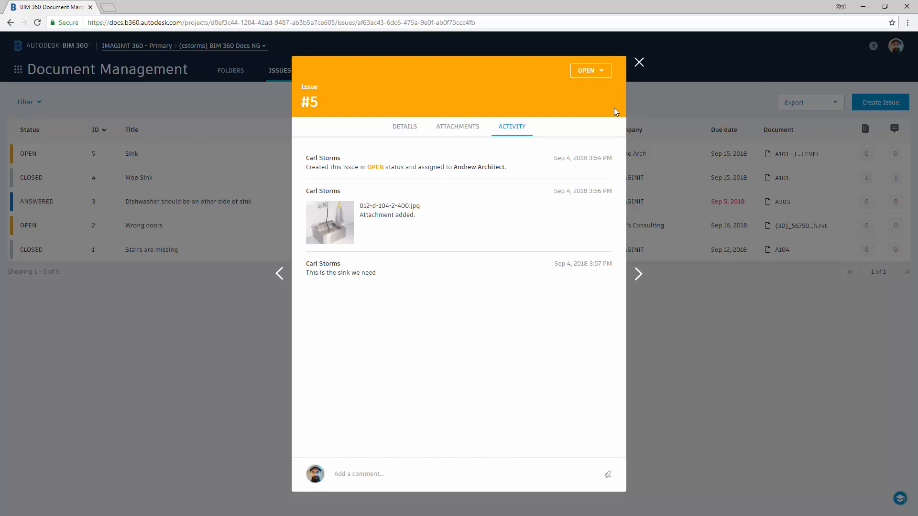
pyautogui.moveTo(609, 76)
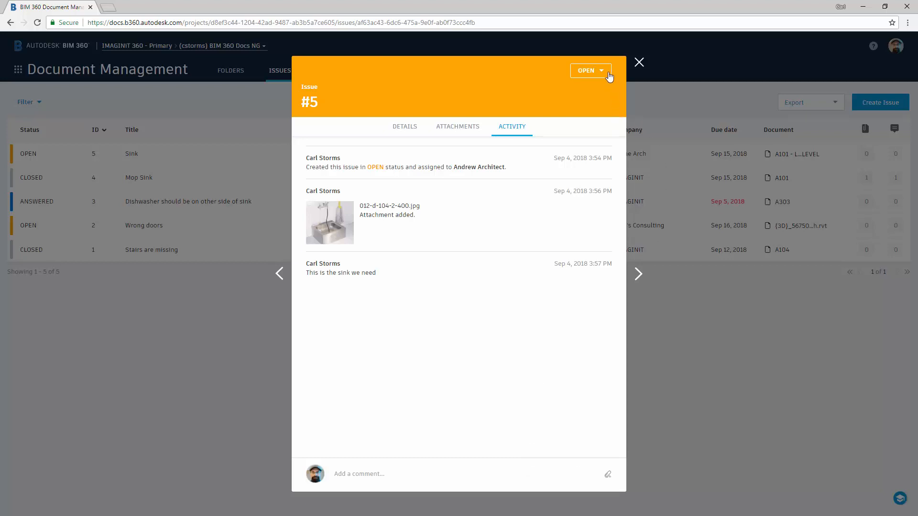
# Review the status options, keep Open, and close the issue #5 panel
pyautogui.click(590, 70)
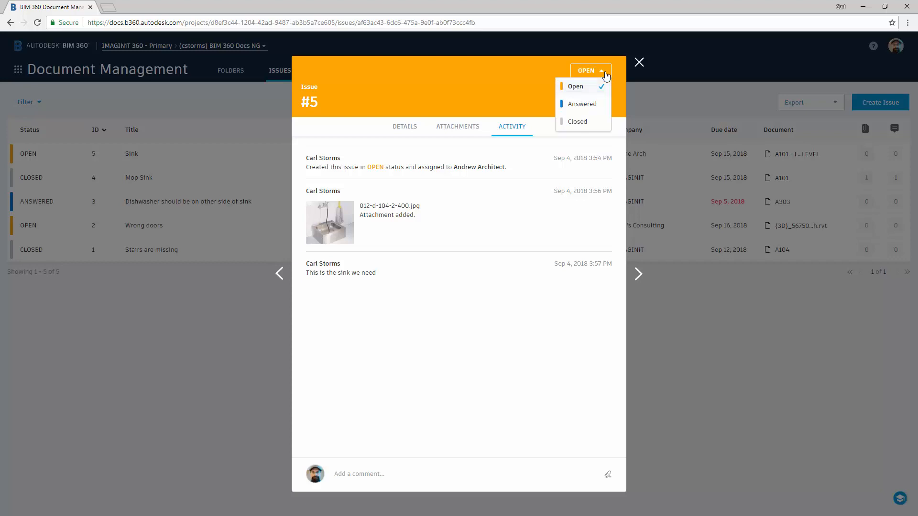
pyautogui.moveTo(615, 121)
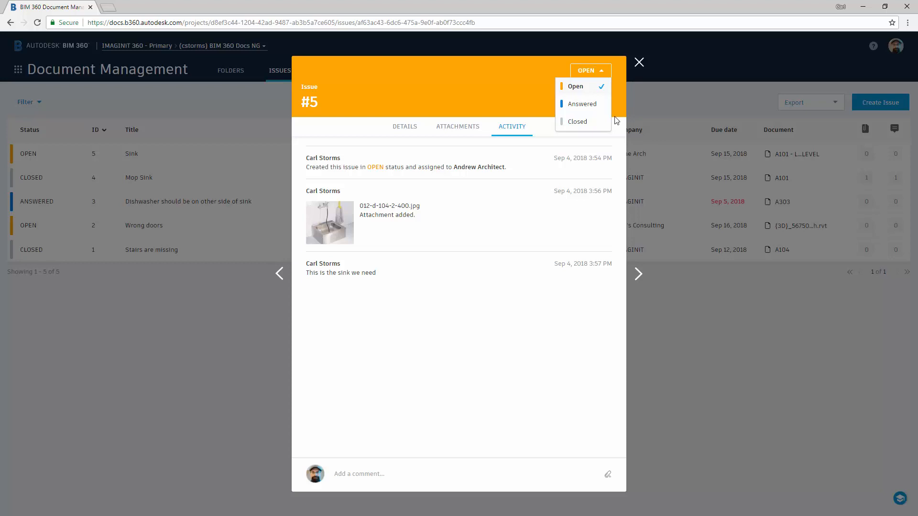
pyautogui.moveTo(572, 353)
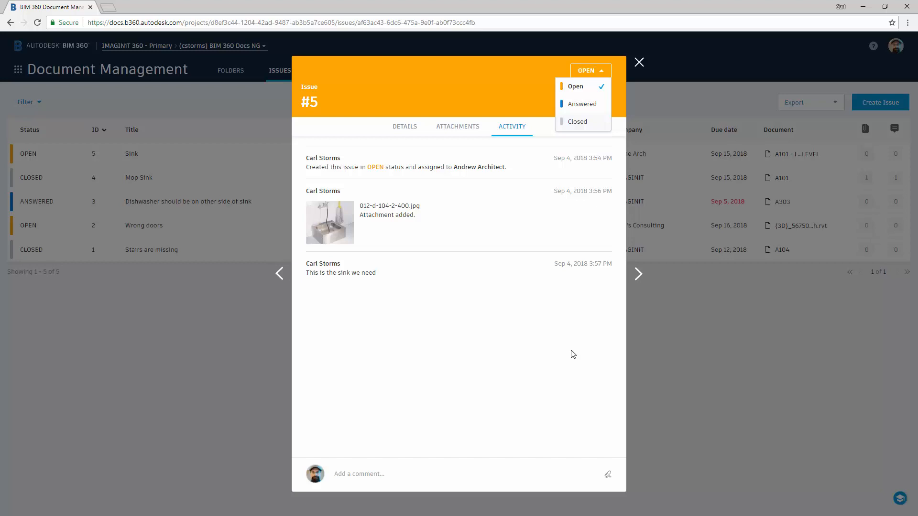
pyautogui.moveTo(638, 63)
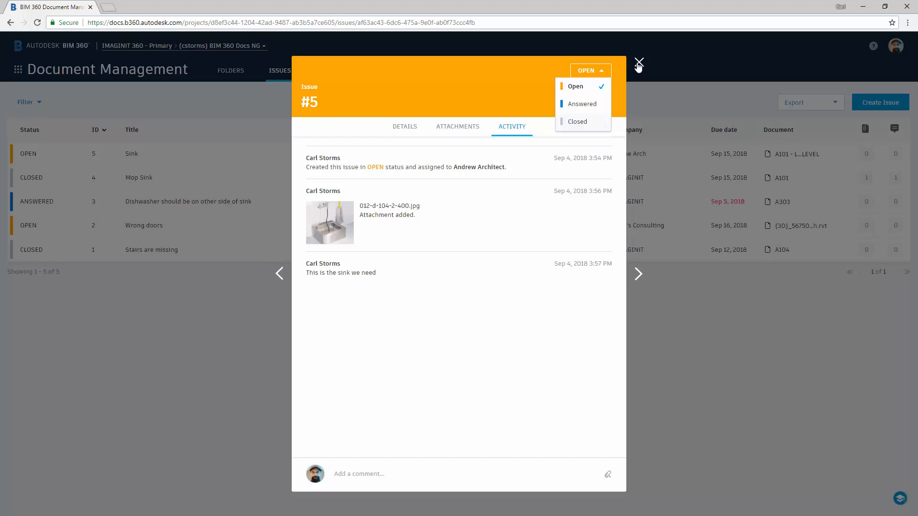
pyautogui.click(639, 63)
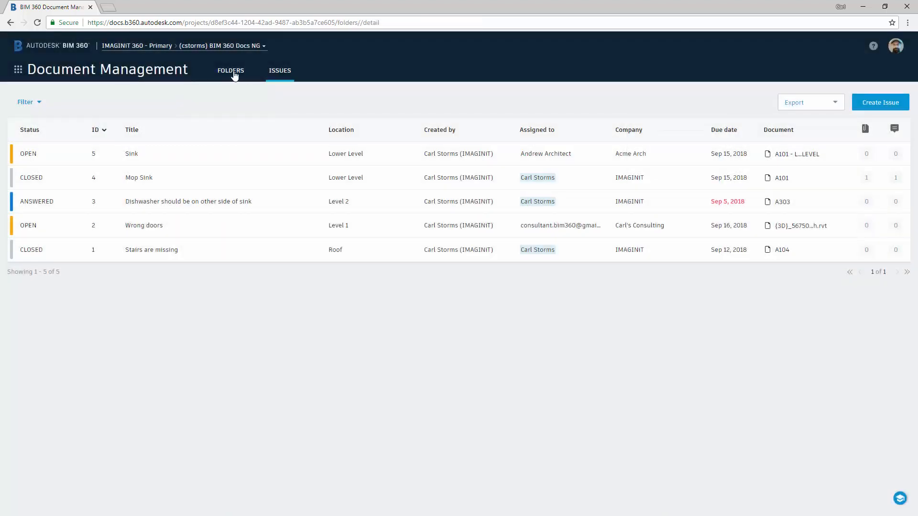
# Browse the project Folders and list the sheets in the PDF plans folder
pyautogui.click(230, 70)
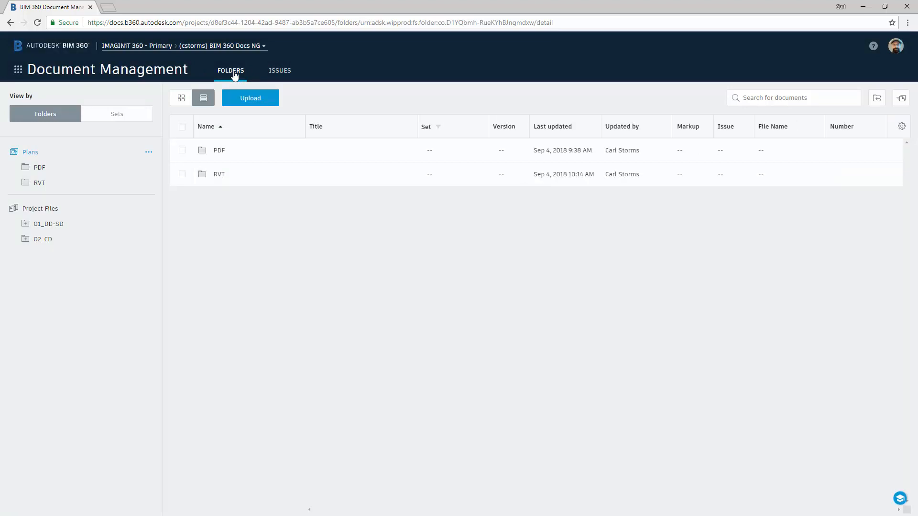
pyautogui.moveTo(49, 176)
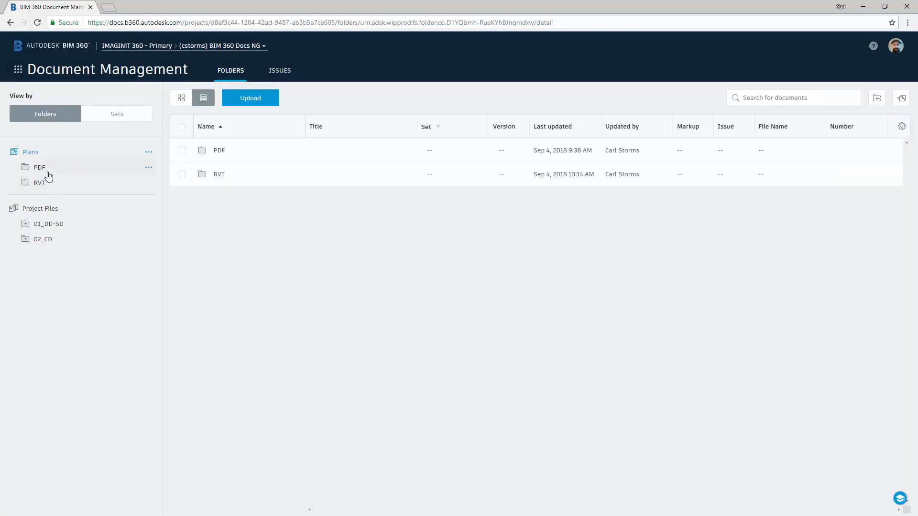
pyautogui.click(39, 166)
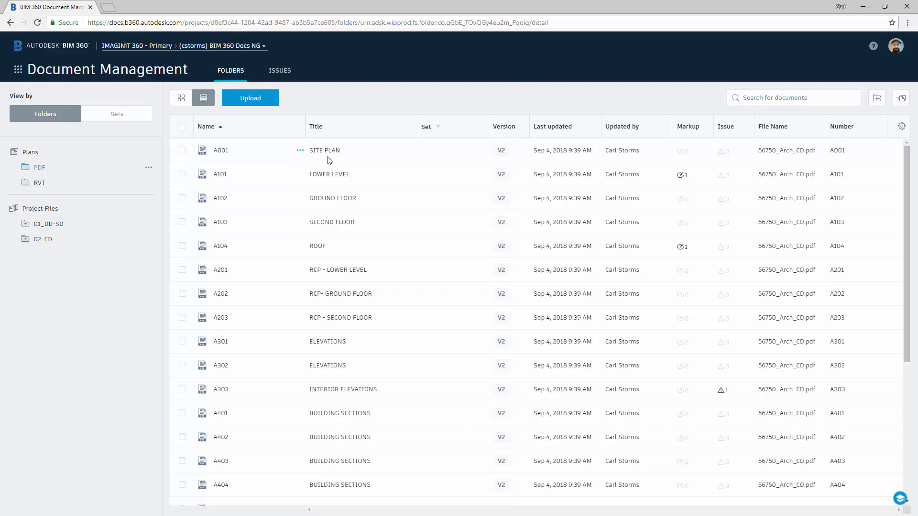
pyautogui.moveTo(729, 418)
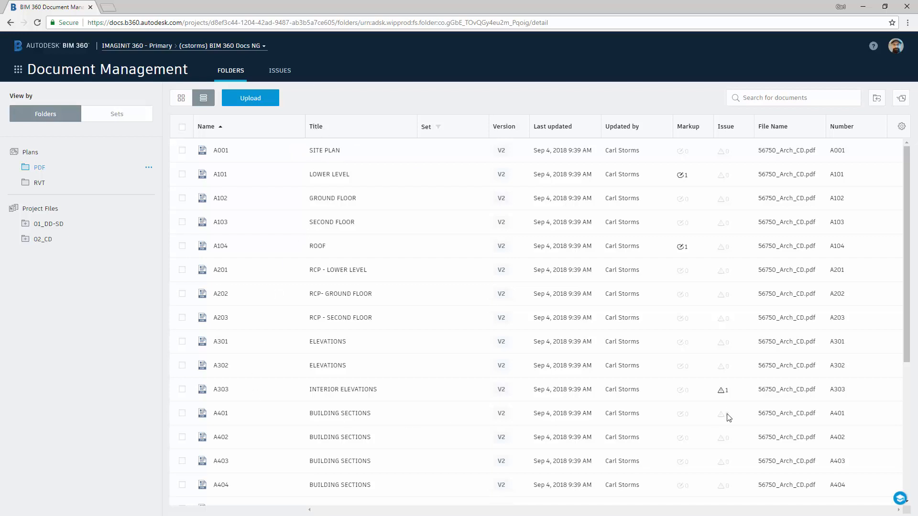
pyautogui.moveTo(227, 398)
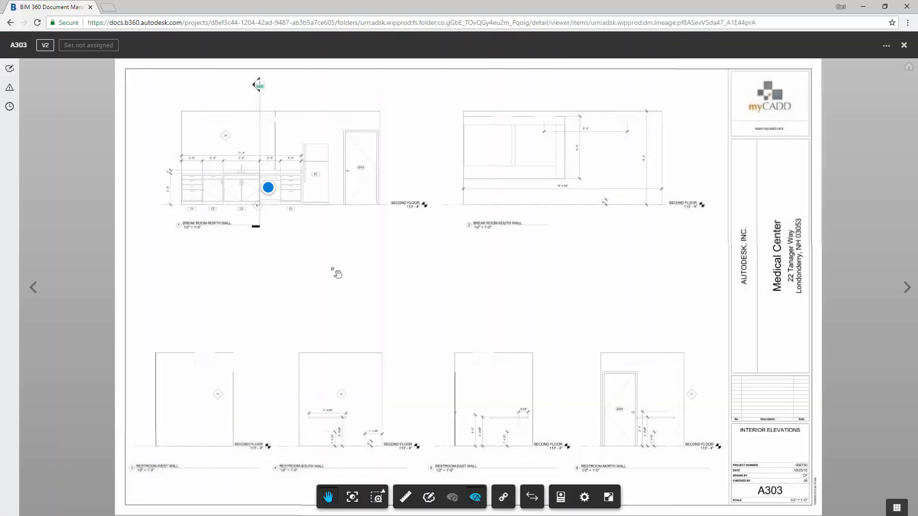
pyautogui.moveTo(270, 196)
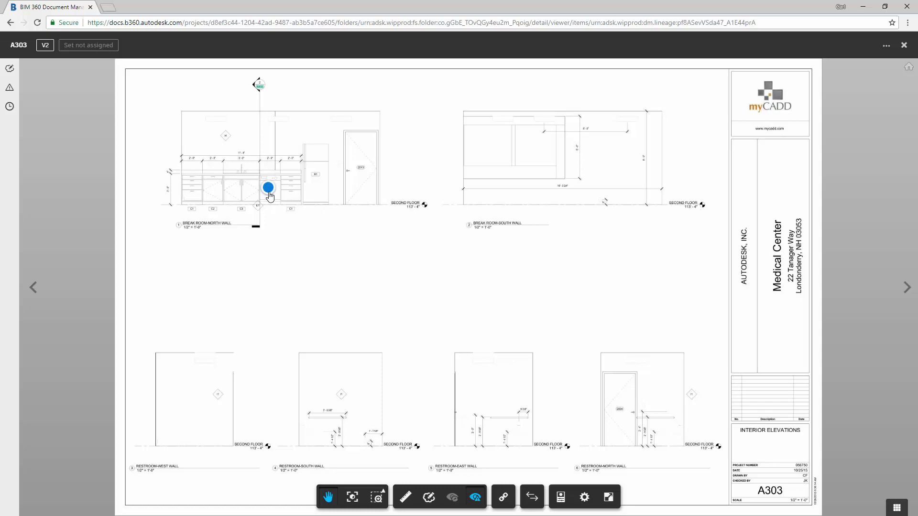
pyautogui.moveTo(909, 51)
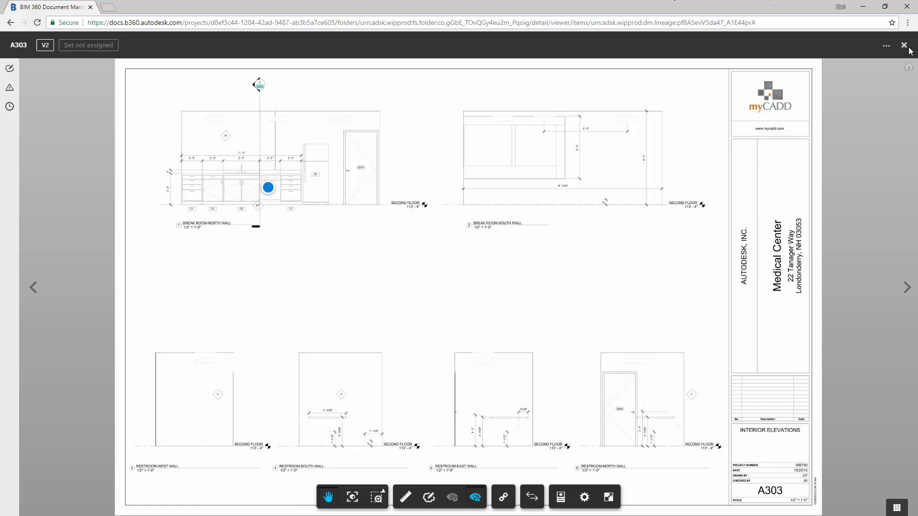
# Leave sheet A303 and load the 3D model 56750_Arch.rvt from the RVT folder
pyautogui.click(904, 46)
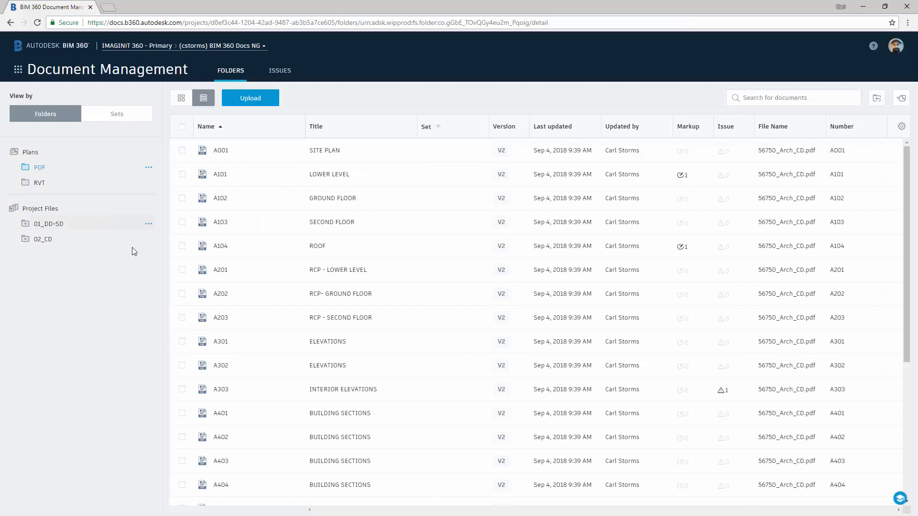
pyautogui.scroll(-3)
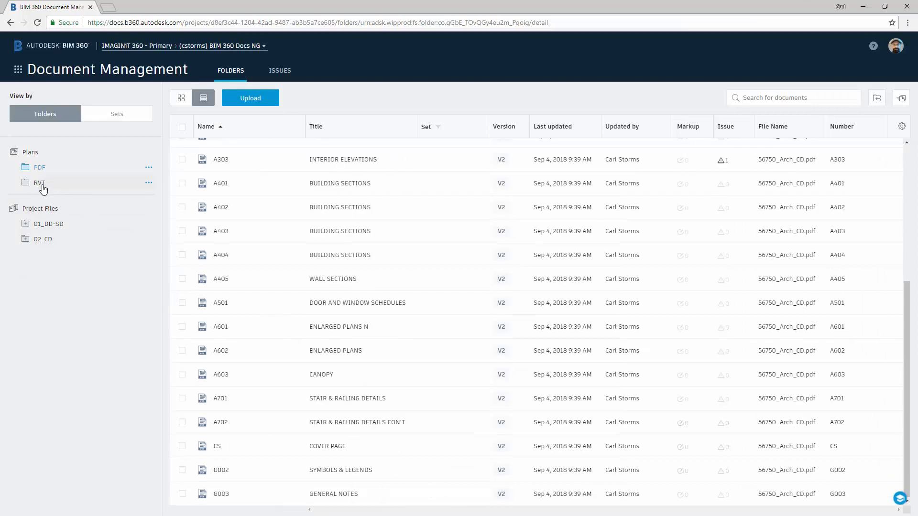
pyautogui.click(40, 182)
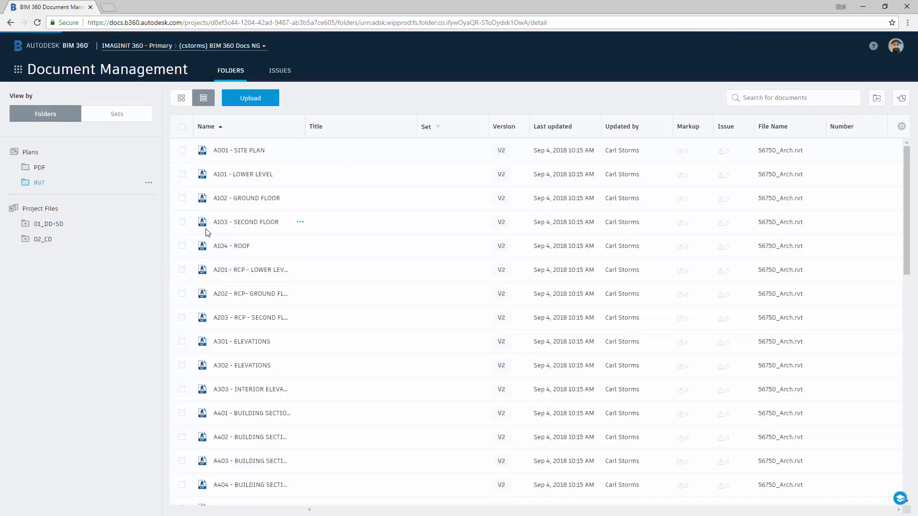
pyautogui.scroll(-3)
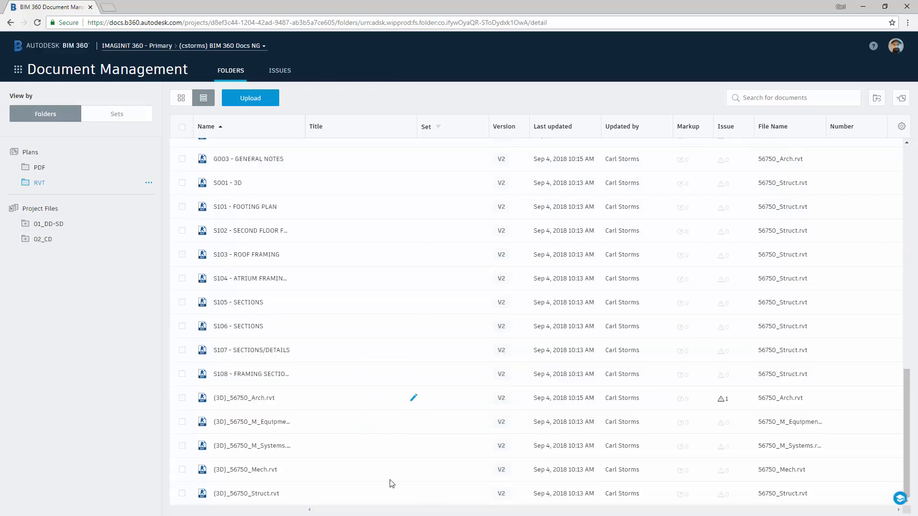
pyautogui.moveTo(723, 398)
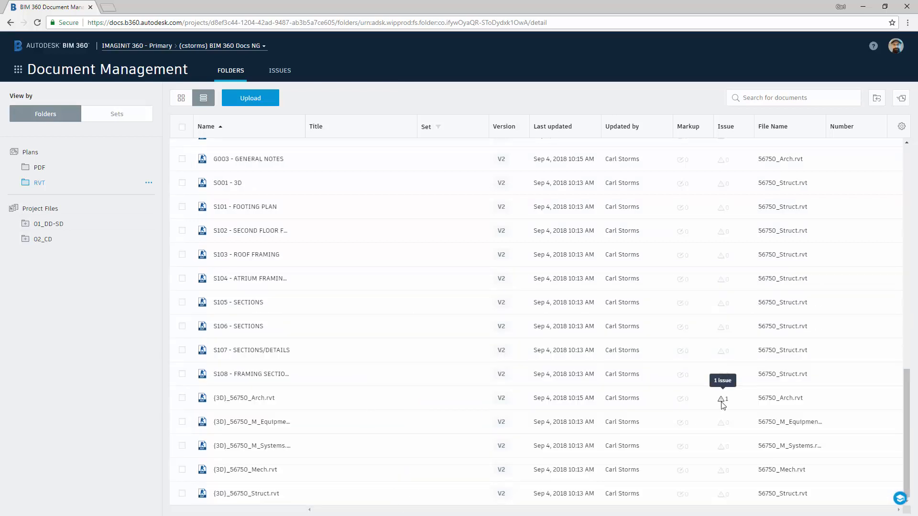
pyautogui.click(244, 398)
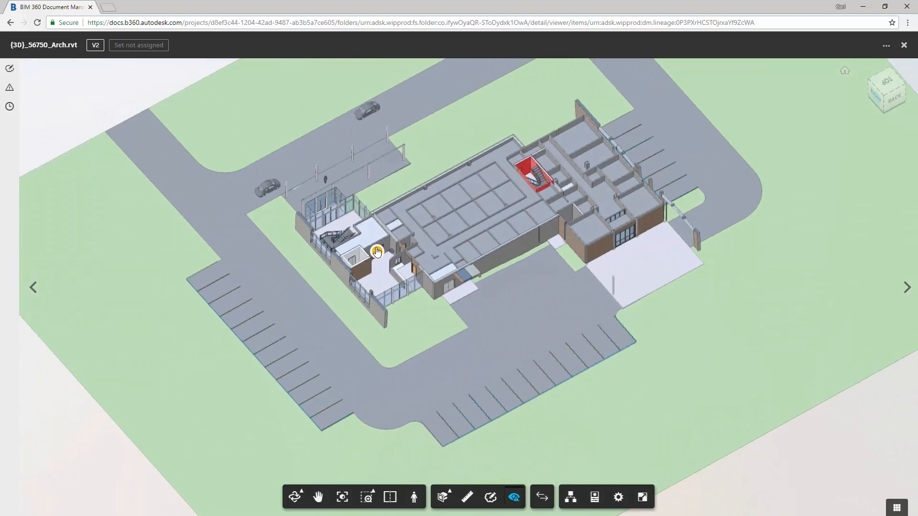
# Bring up issue #2 'Wrong doors' on the double doors and review its Activity and Details
pyautogui.click(377, 252)
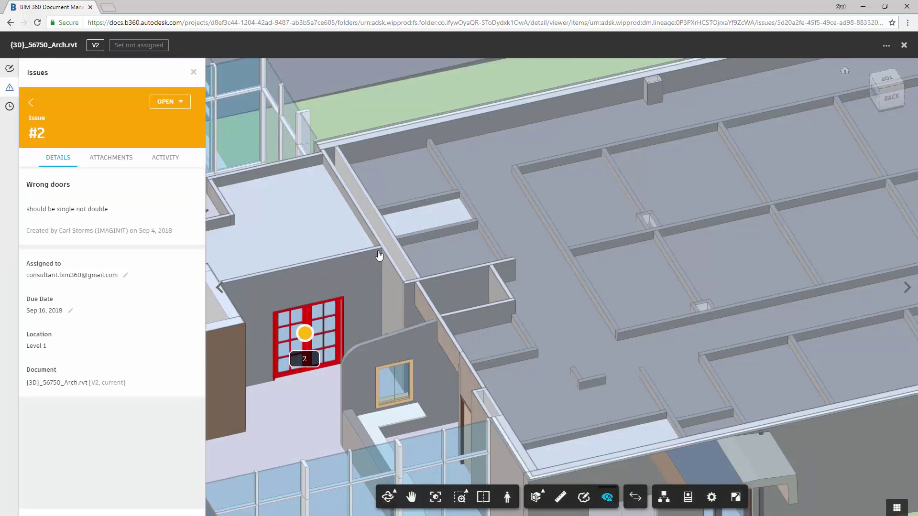
pyautogui.moveTo(116, 457)
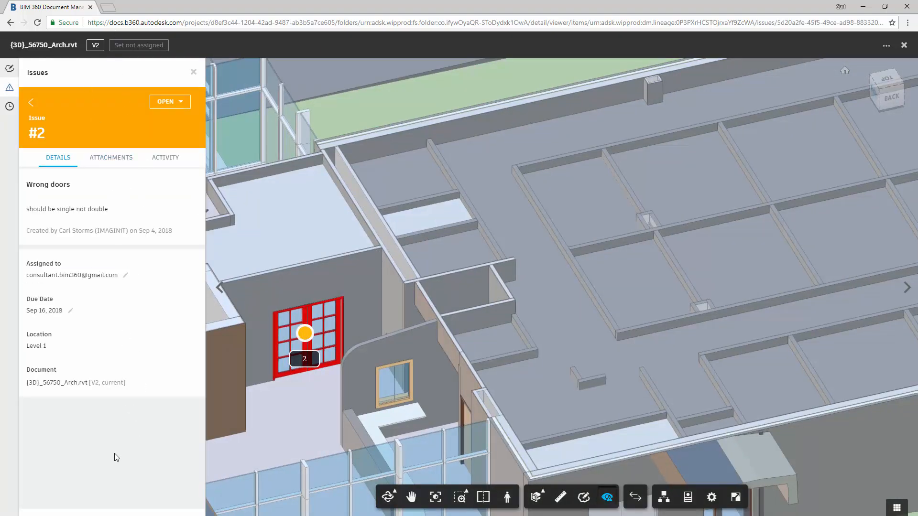
pyautogui.moveTo(111, 158)
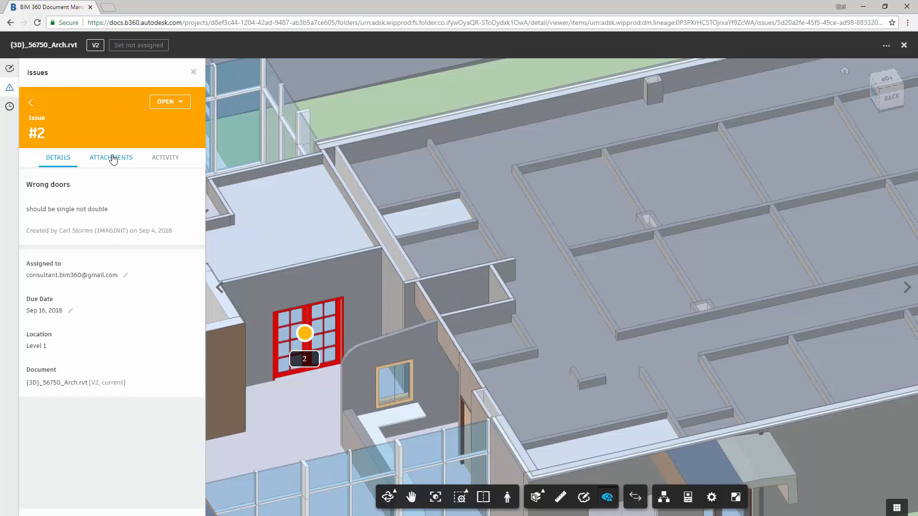
pyautogui.click(166, 157)
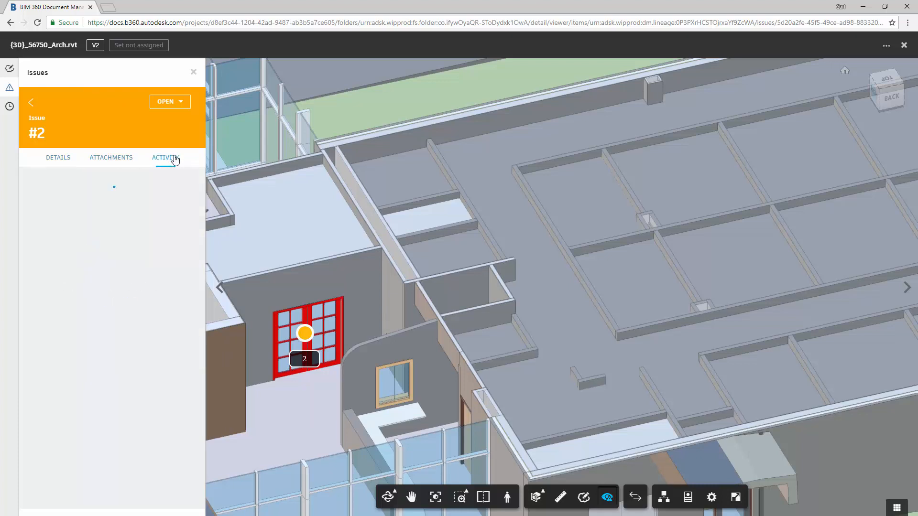
pyautogui.click(58, 157)
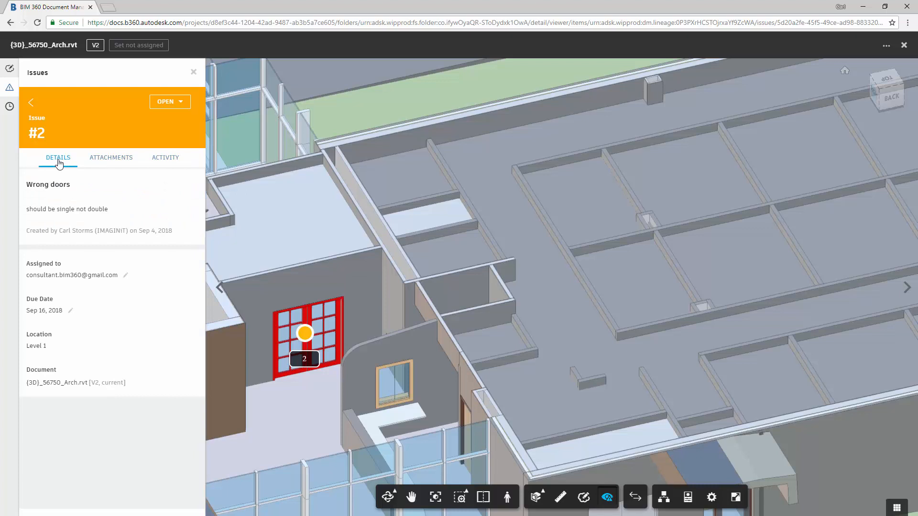